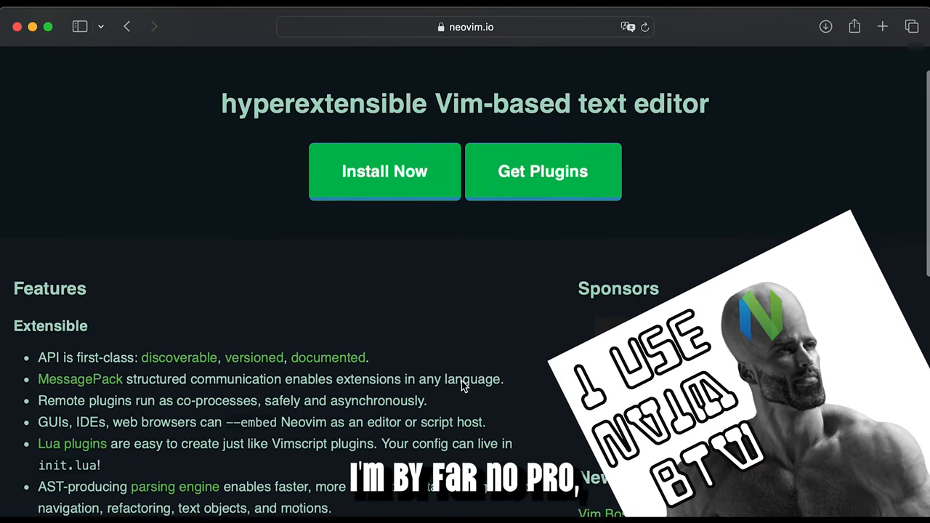
# - Browse the neovim.io homepage and follow Install Now to INSTALL.md on GitHub
pyautogui.scroll(-3)
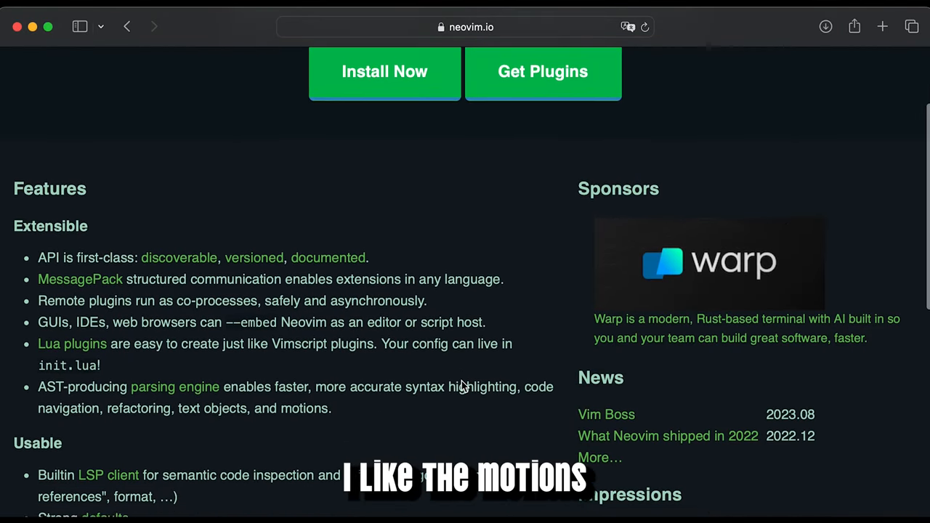
pyautogui.scroll(3)
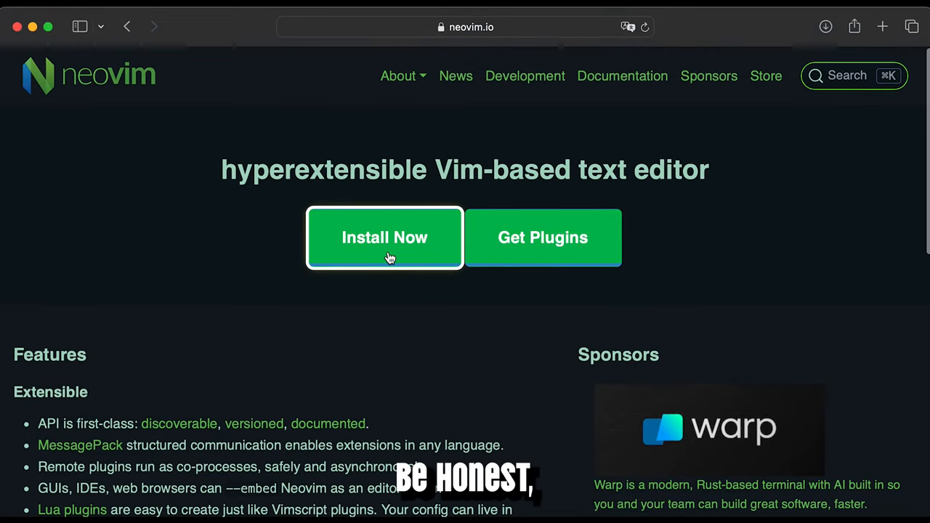
pyautogui.click(384, 237)
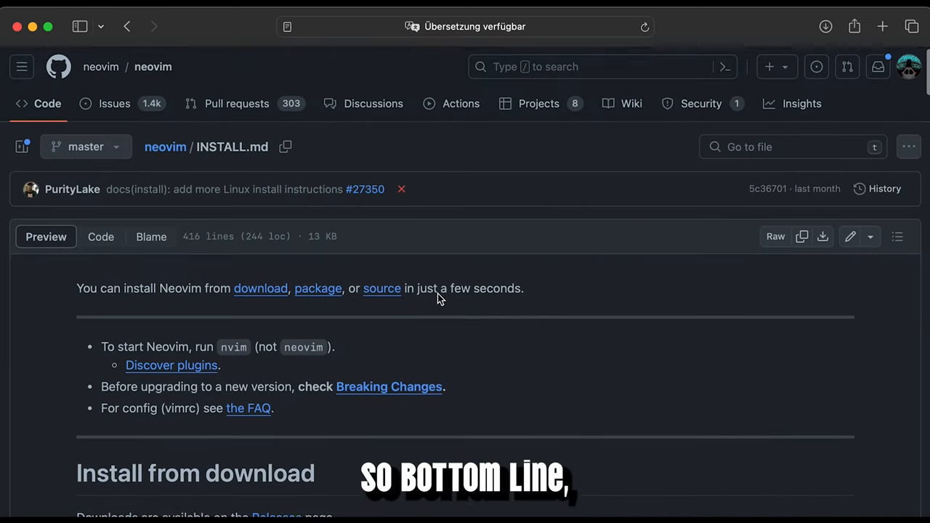
# - Skim INSTALL.md, then go to the neovim repository's Code page and scroll it
pyautogui.scroll(-3)
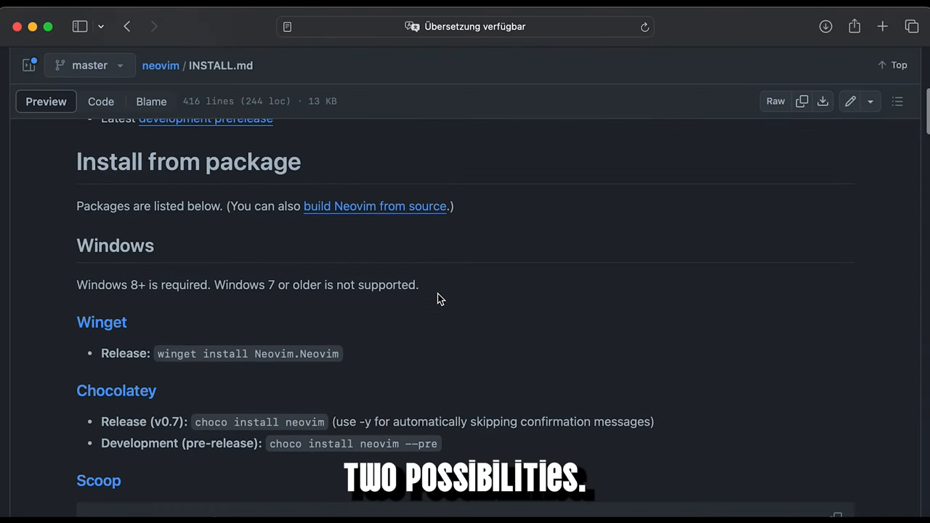
pyautogui.scroll(-3)
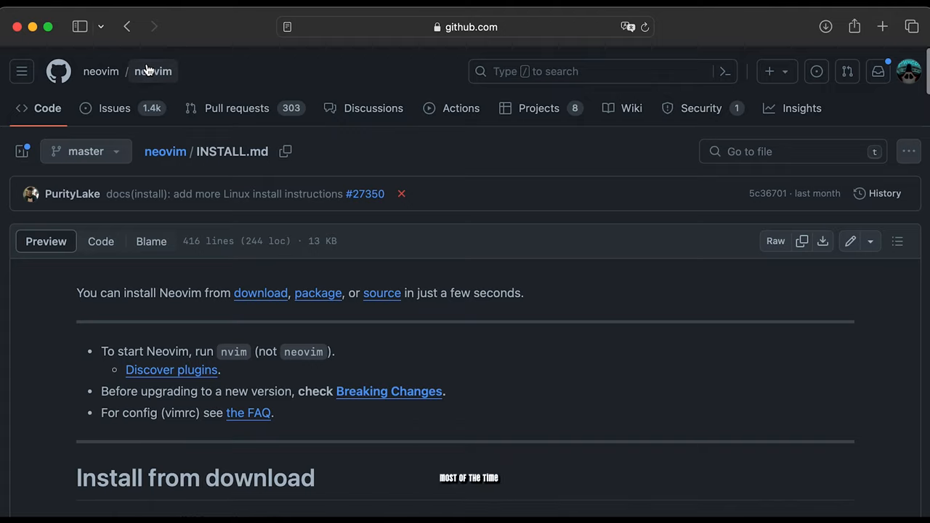
pyautogui.click(153, 71)
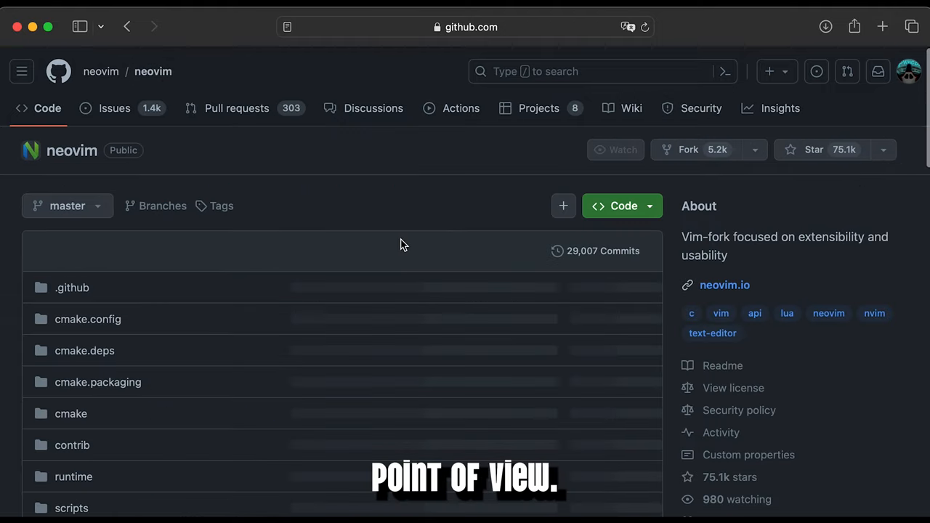
pyautogui.scroll(-3)
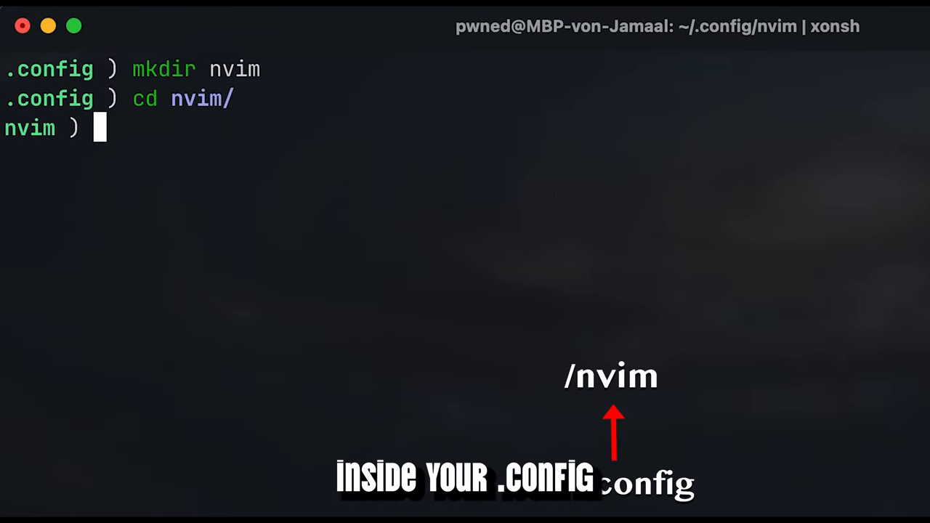
# - Create init.lua and lua/whogotpwned with a core folder and lazy.lua, then inspect with tree
pyautogui.write('mkdir lua')
pyautogui.write('tlu')
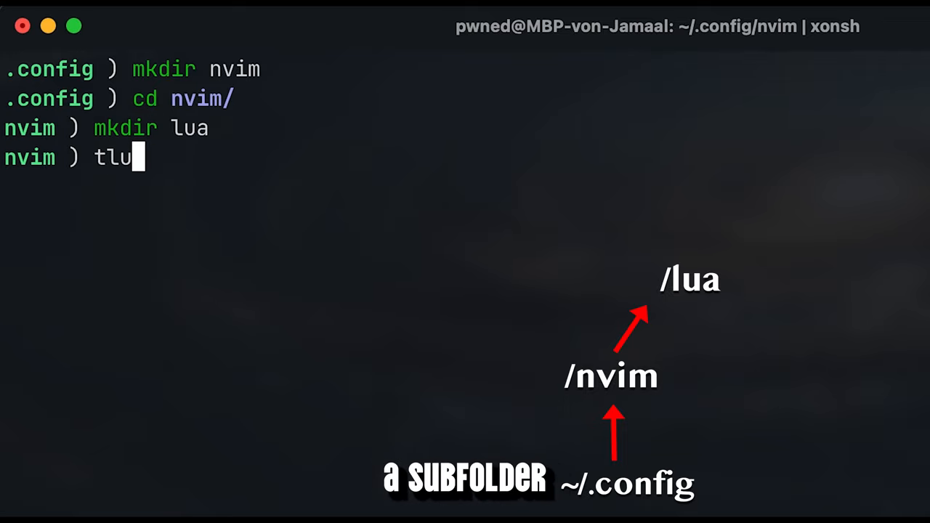
pyautogui.write('touch init.ul')
pyautogui.write('m')
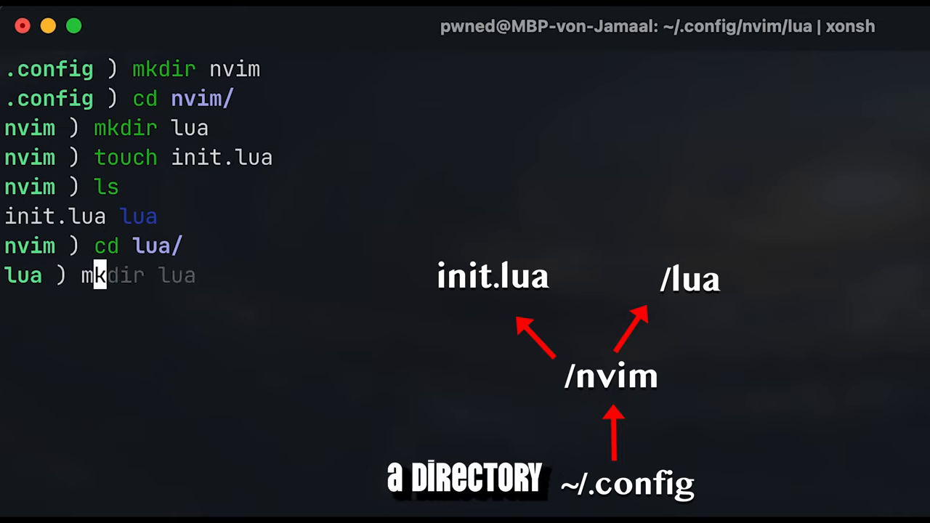
pyautogui.write('whogotpwned')
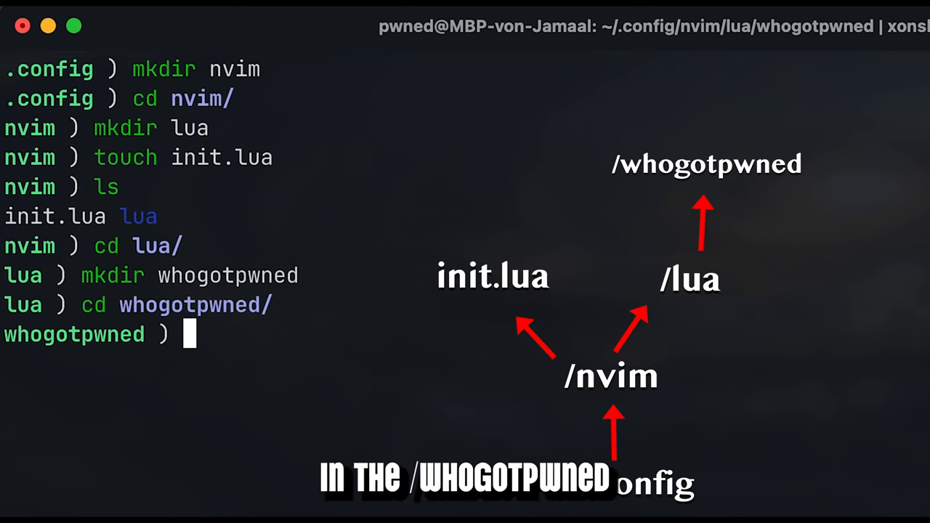
pyautogui.write('mkdir core')
pyautogui.write('touch lazy')
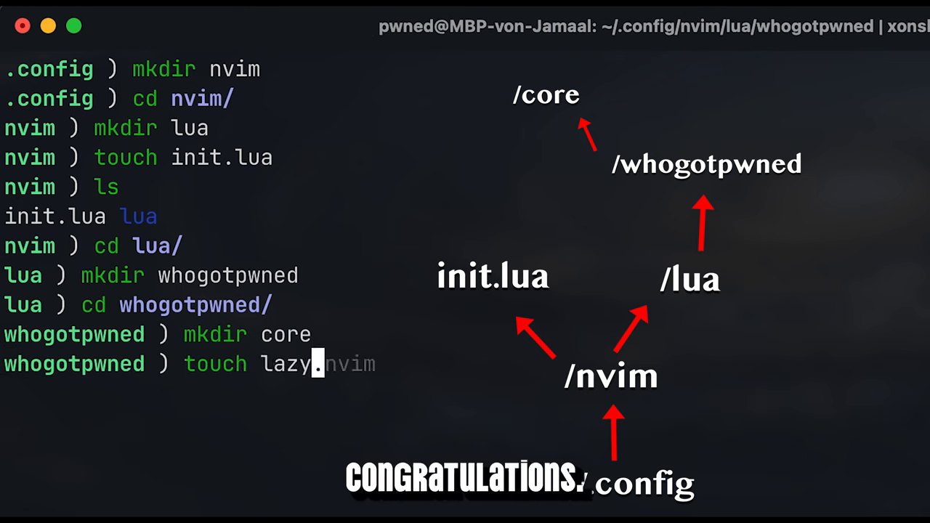
pyautogui.write('lua')
pyautogui.write('ls')
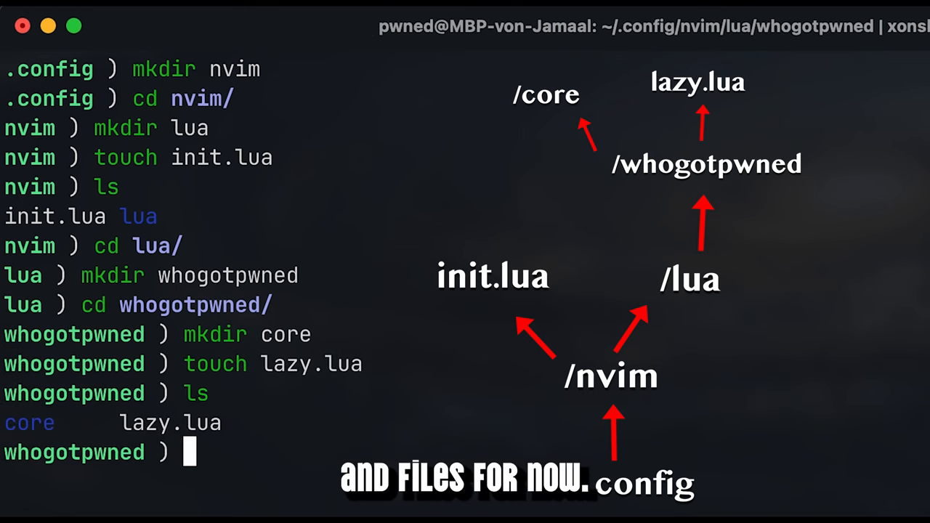
pyautogui.write('cd ..')
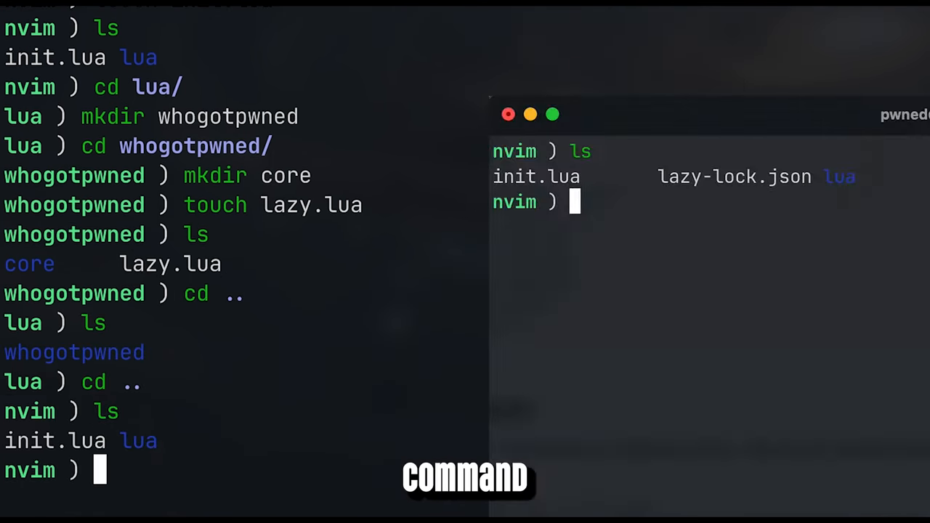
pyautogui.write('tree .')
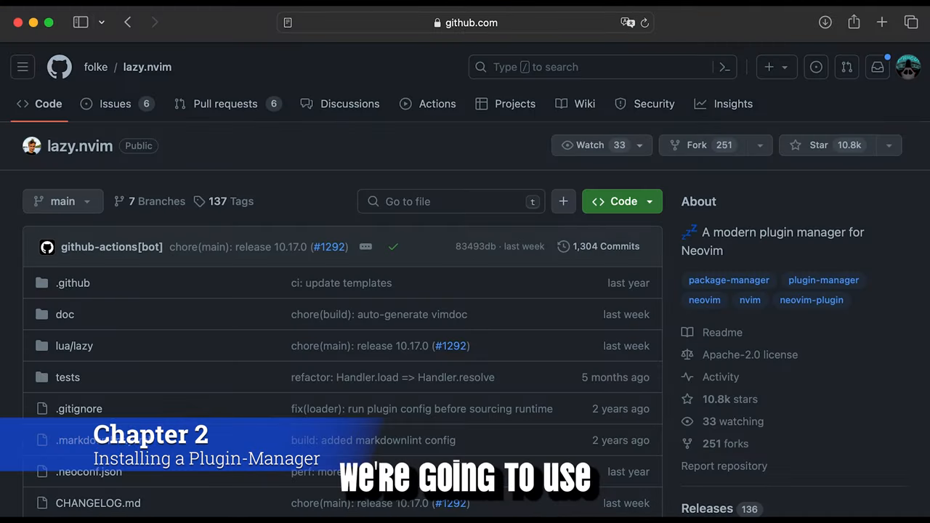
# - Copy lazy.nvim's bootstrap code and require("lazy").setup block, opening lazy.lua in vim
pyautogui.scroll(-3)
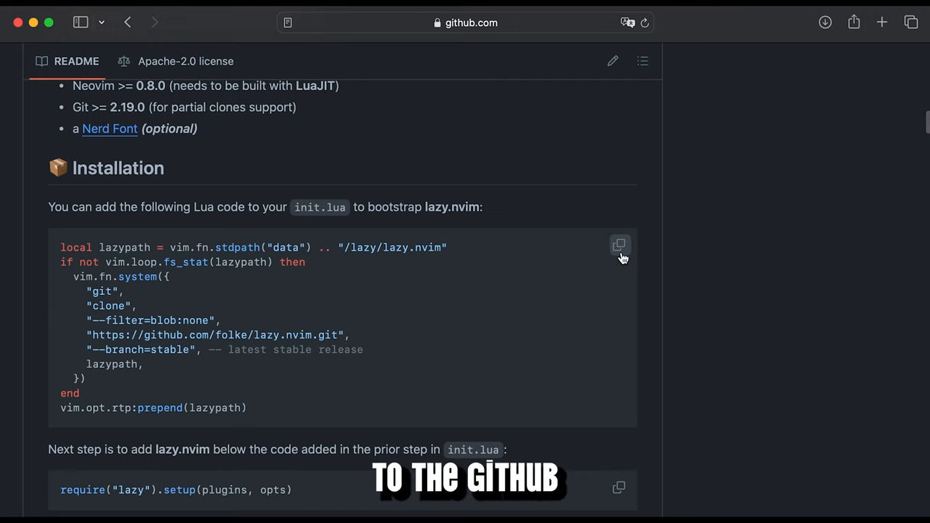
pyautogui.click(619, 246)
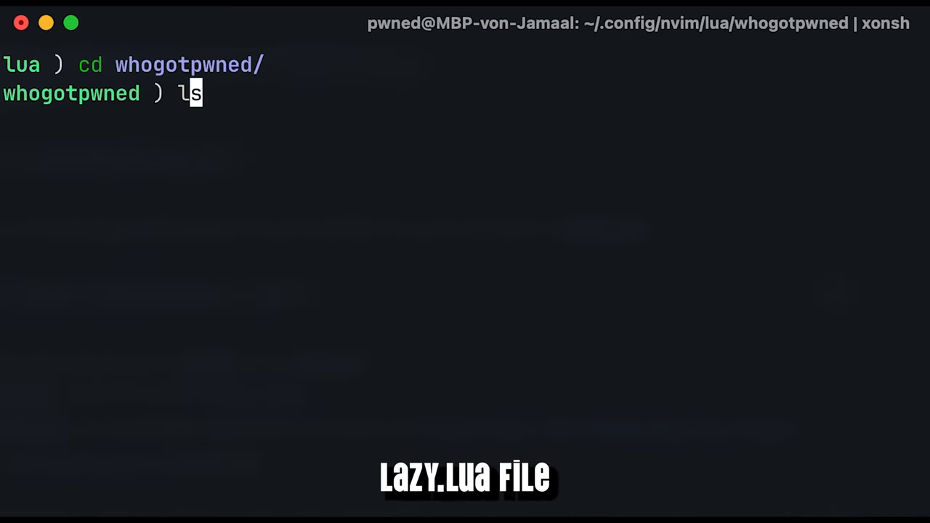
pyautogui.write('vim lazy.lua')
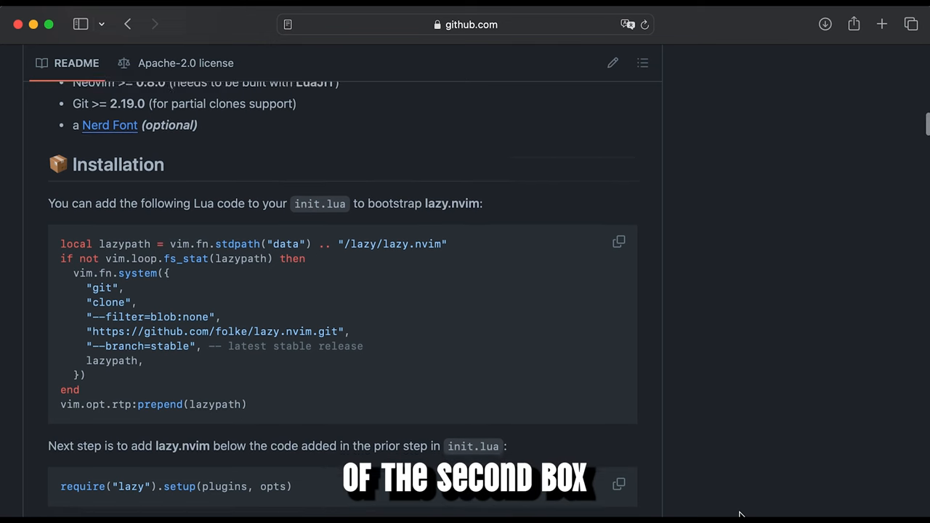
pyautogui.scroll(-3)
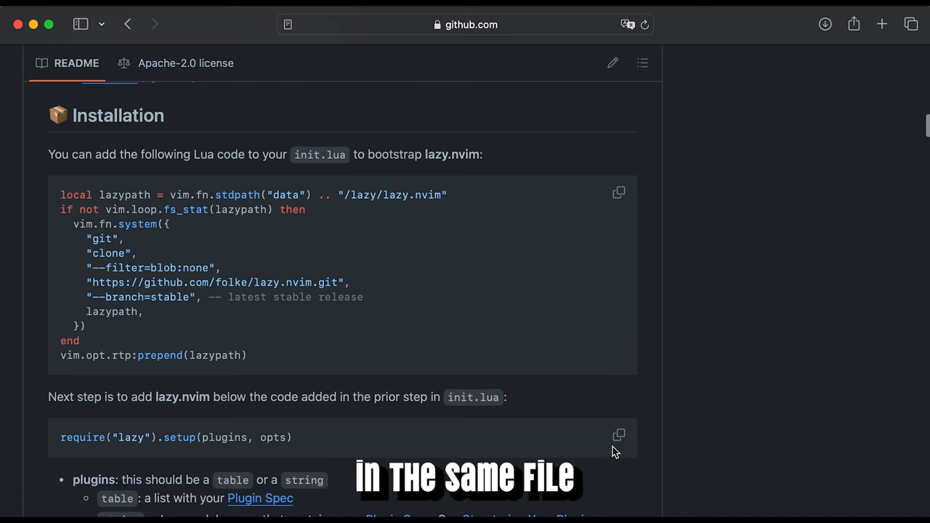
pyautogui.click(618, 434)
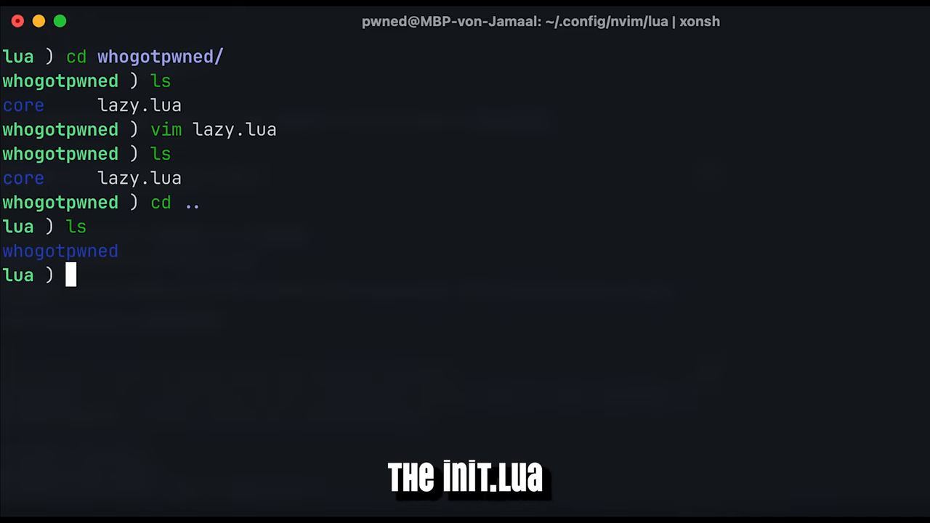
# - Write require("whogotpwned.lazy") in init.lua and paste the bootstrap and setup code into lazy.lua
pyautogui.write('vim init.lua')
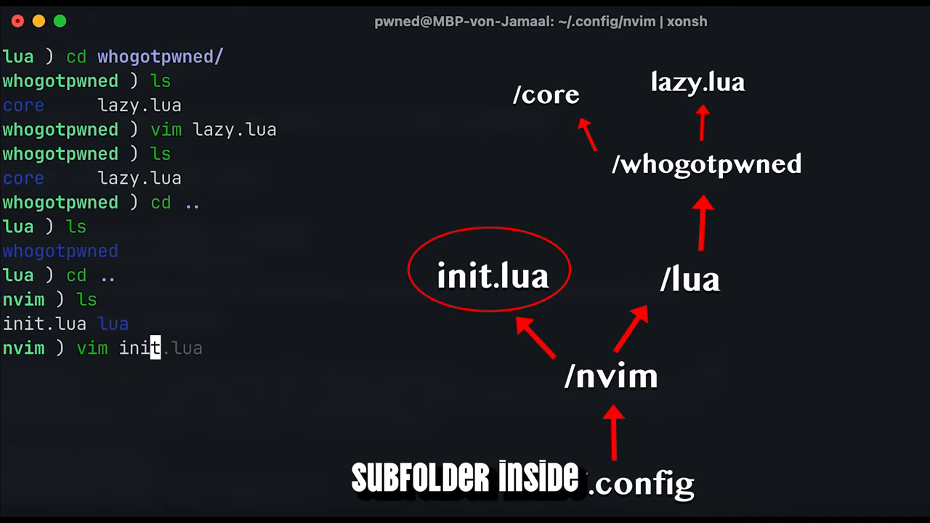
pyautogui.write('require("whogotpw')
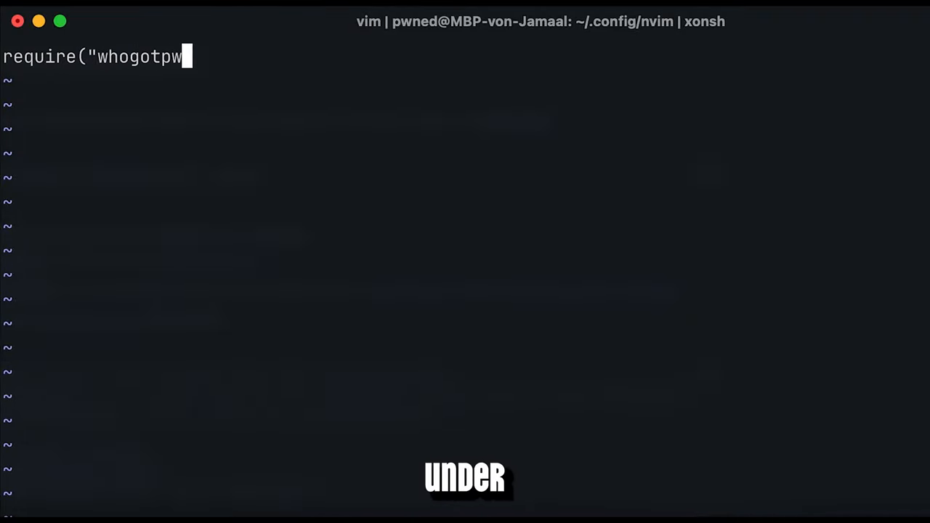
pyautogui.write('ned.lazy")')
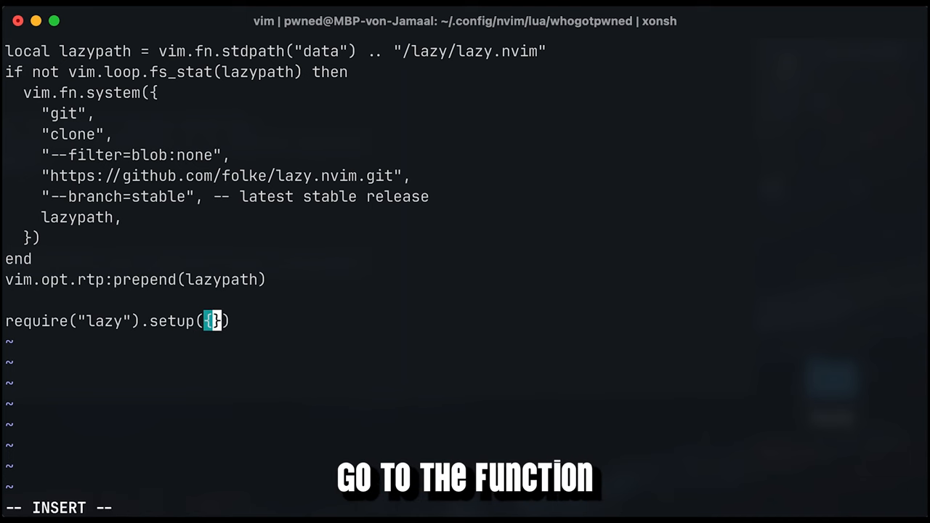
# - Add a rebelot/kanagawa.nvim entry whose config runs vim.cmd colorscheme kanagawa, then save and quit
pyautogui.press('Return')
pyautogui.write('"rebelot')
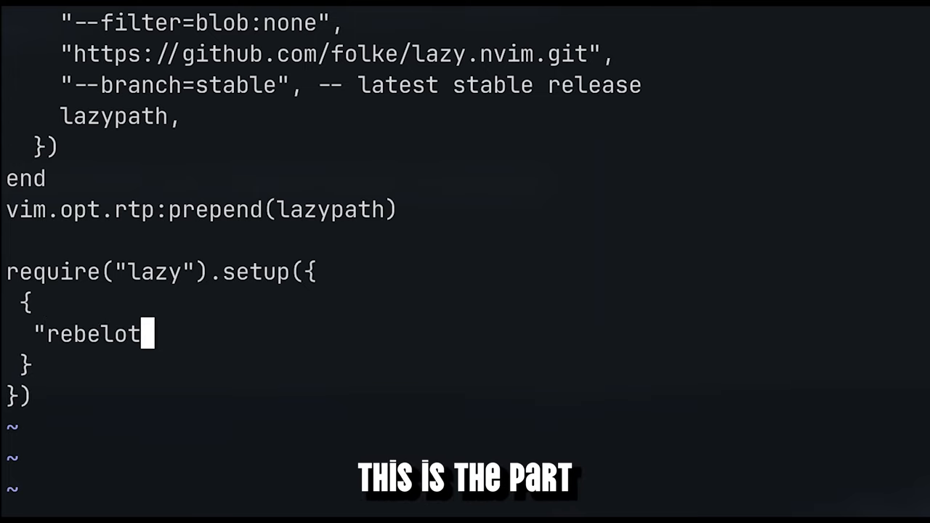
pyautogui.write('/kan')
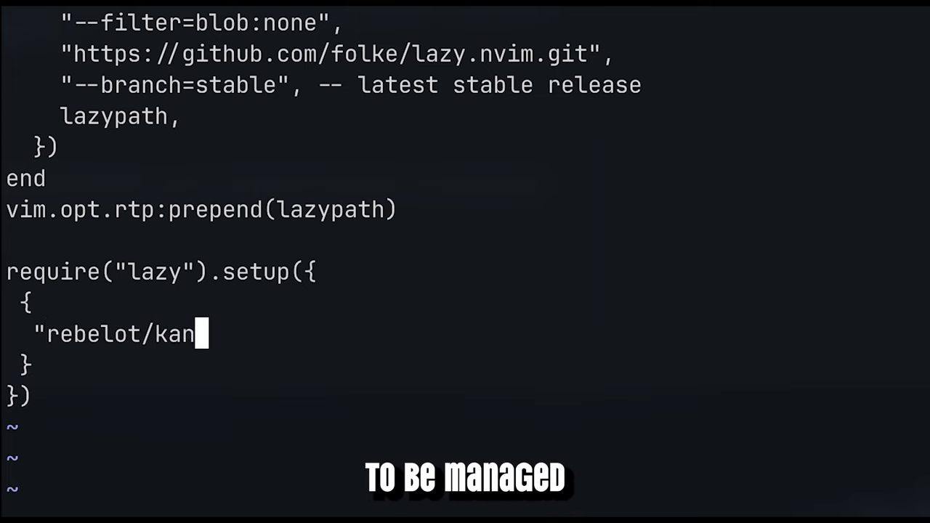
pyautogui.write('agawa.nvim"')
pyautogui.write('config = function()')
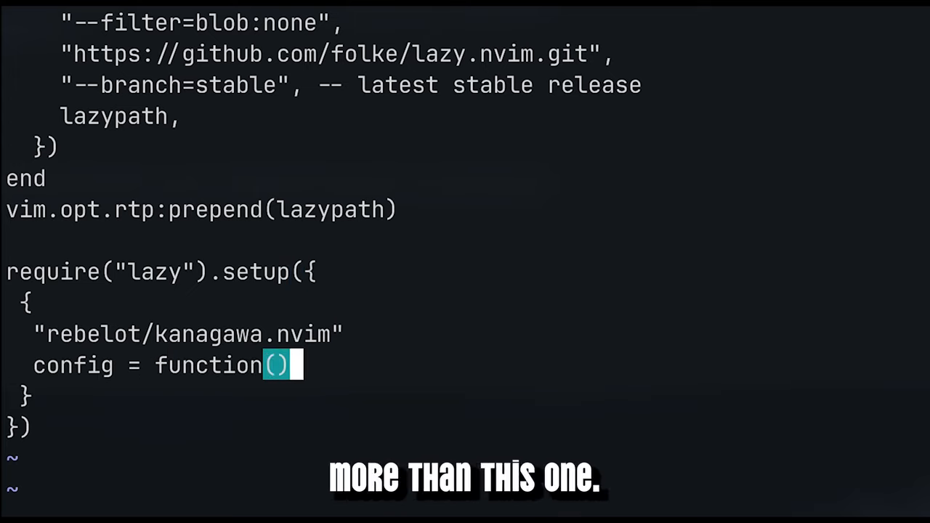
pyautogui.press('Enter')
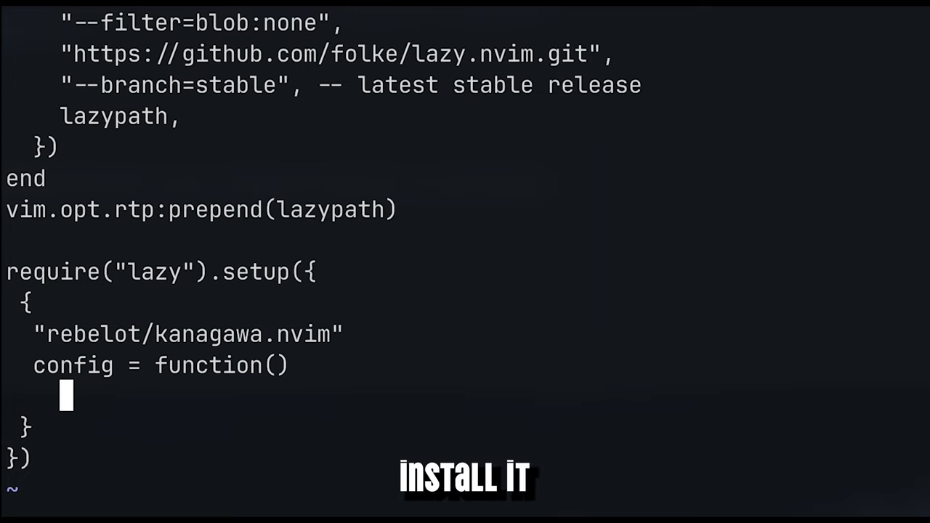
pyautogui.write('vim.cmd()')
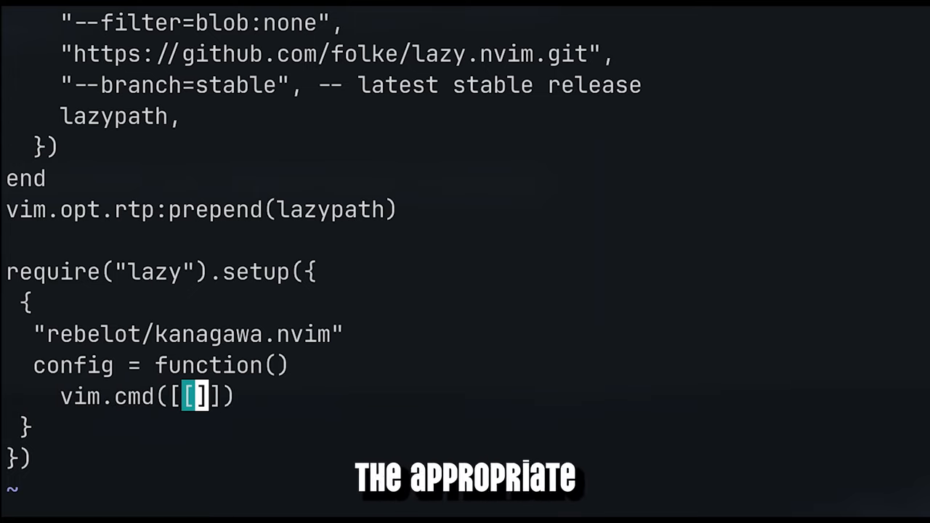
pyautogui.write('colorscheme kan')
pyautogui.write('nvim')
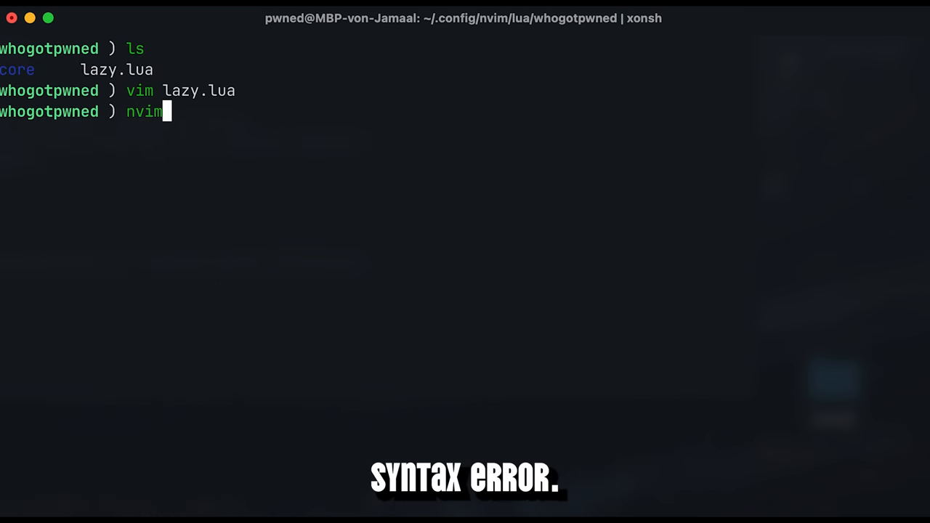
# - Launch nvim, check the plugin list with :Lazy, and quit
pyautogui.press('Return')
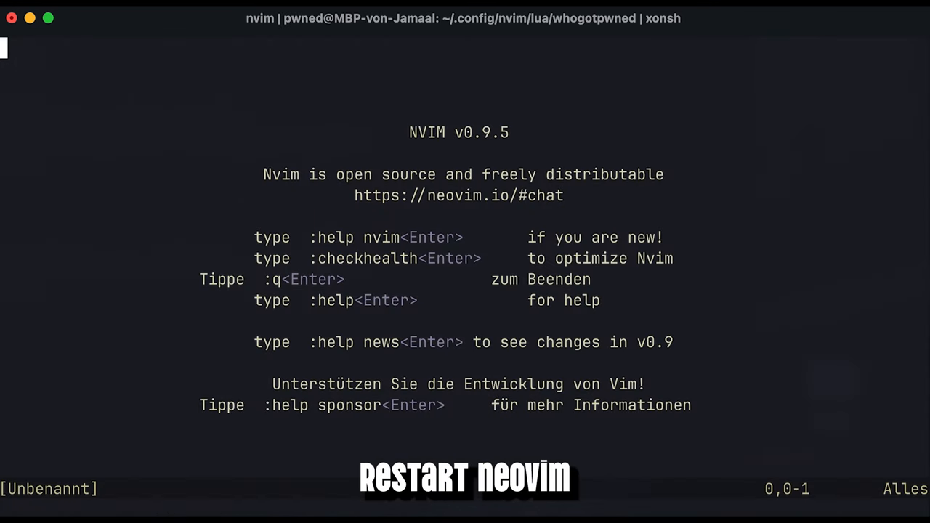
pyautogui.write(':Lazy')
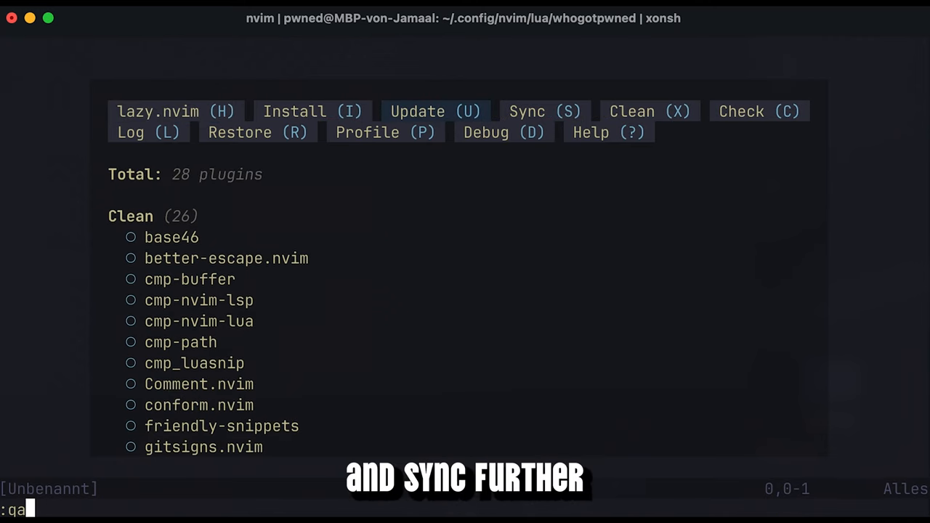
pyautogui.press('Return')
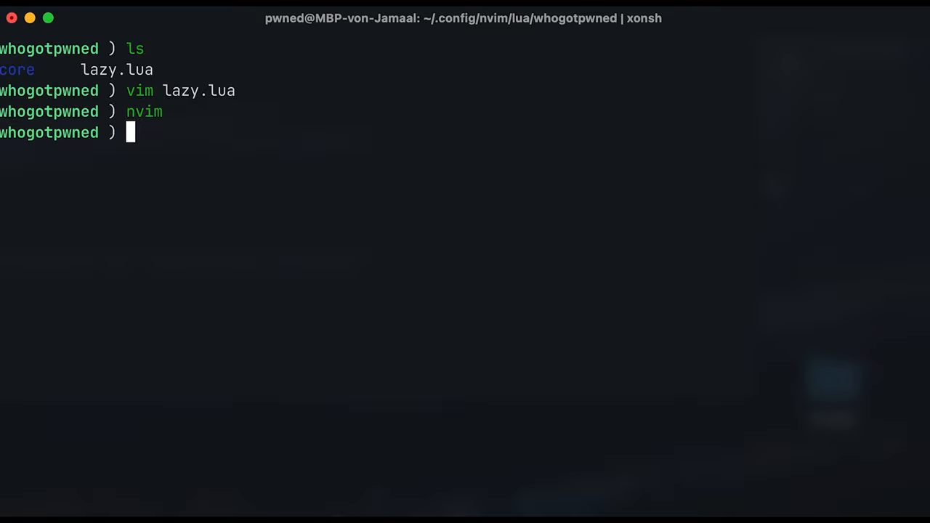
# - Type print("Hello, YouTube!") in test.py, then make a plugins folder in whogotpwned
pyautogui.write('nvim test.py')
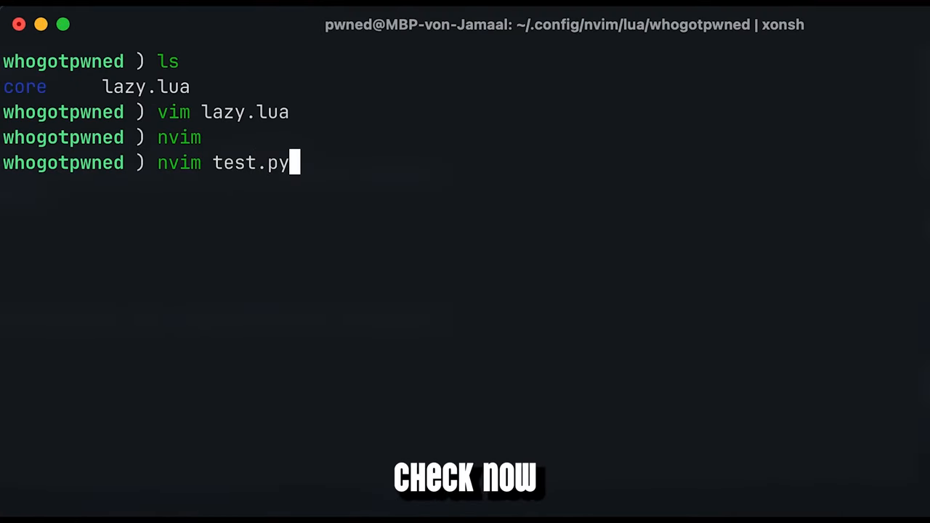
pyautogui.press('enter')
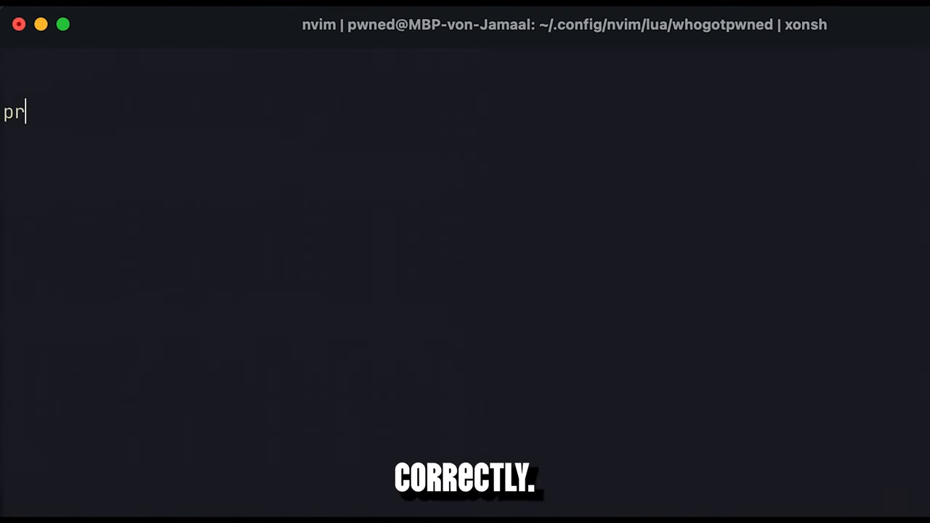
pyautogui.write('int("Hello,')
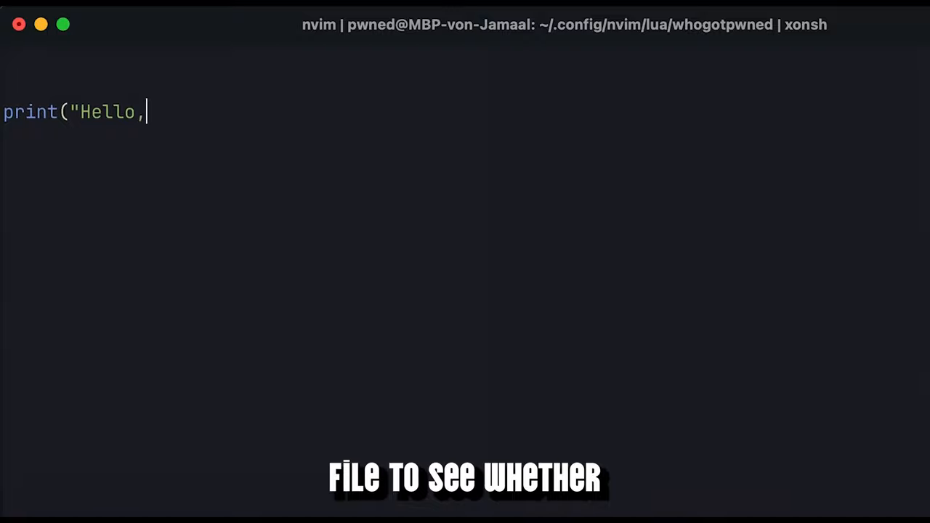
pyautogui.write('YouTube!')
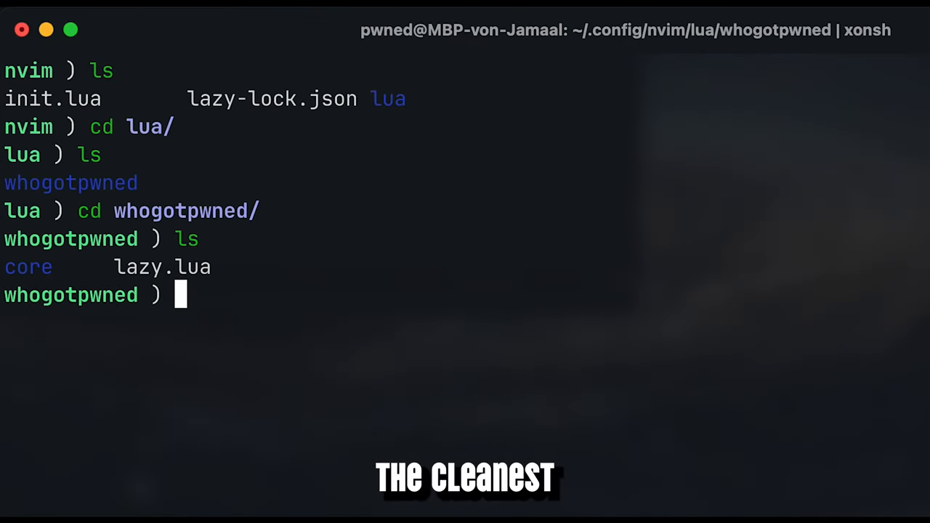
pyautogui.write('mkdir plugins')
pyautogui.write('nvim')
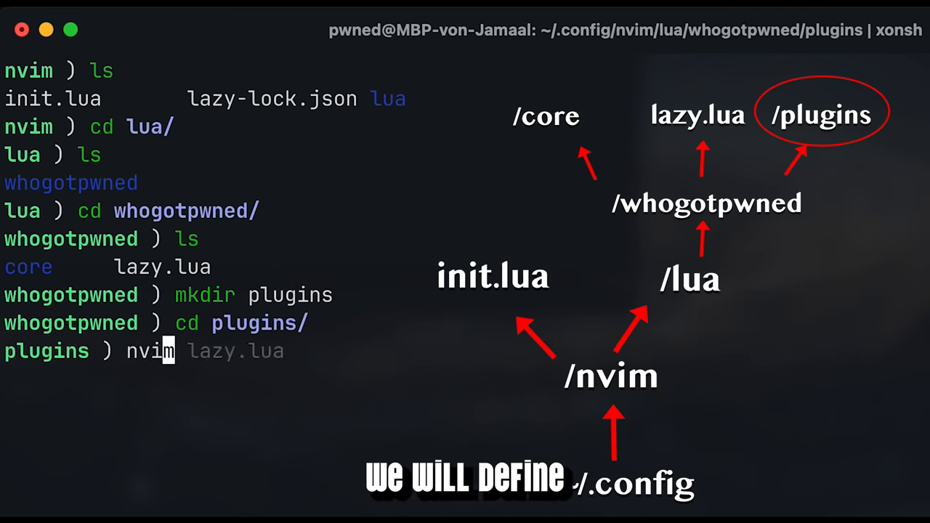
# - Write plugins/colorscheme.lua returning the rebelot/kanagawa.nvim spec with a colorscheme kanagawa config
pyautogui.write('colorscheme.lua')
pyautogui.write('retu')
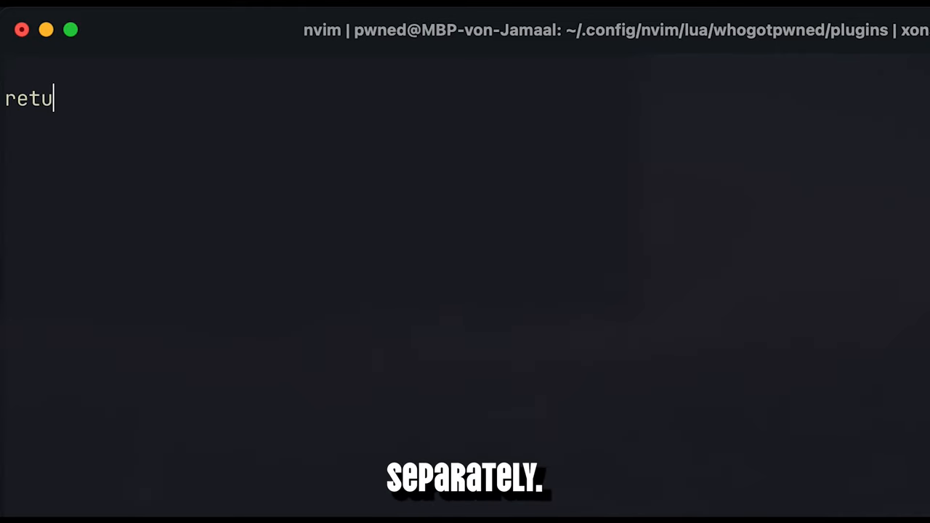
pyautogui.write('rn {')
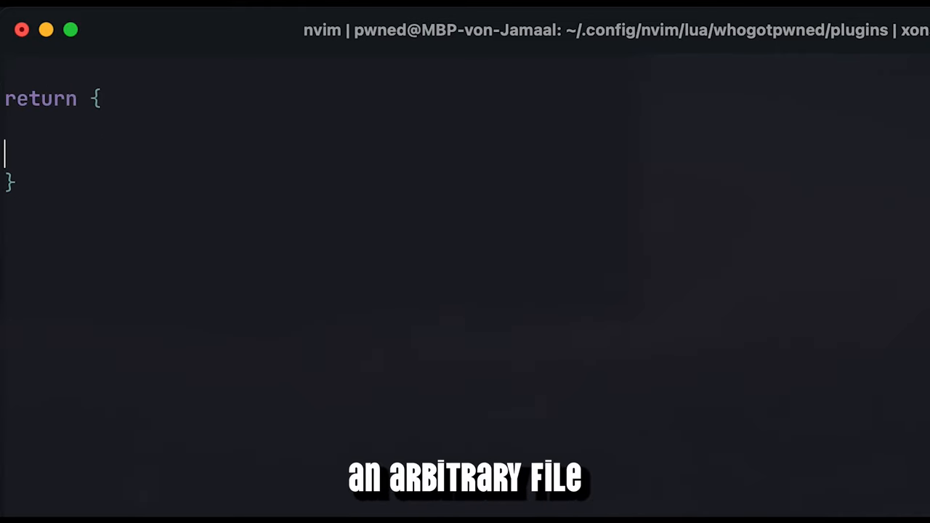
pyautogui.write('"r')
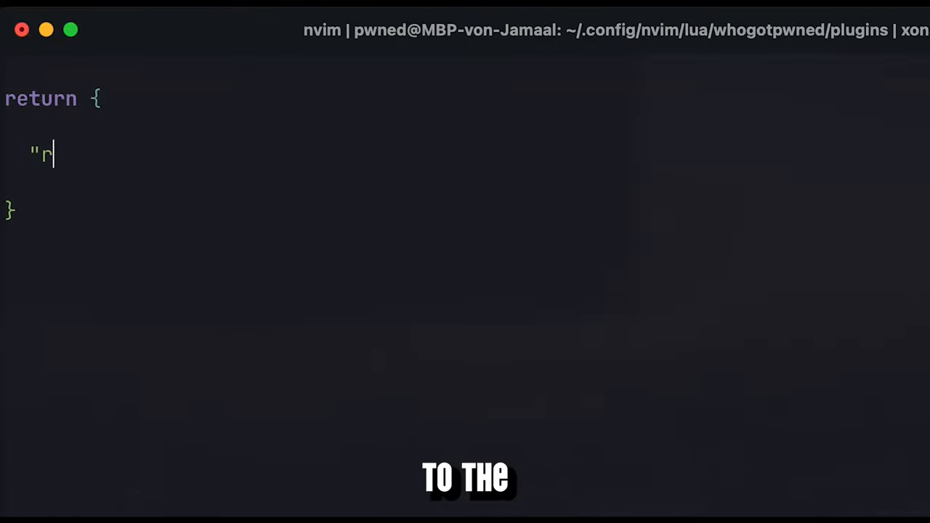
pyautogui.write('ebelot/kanagawa.nvim",')
pyautogui.write('vim.cmd(')
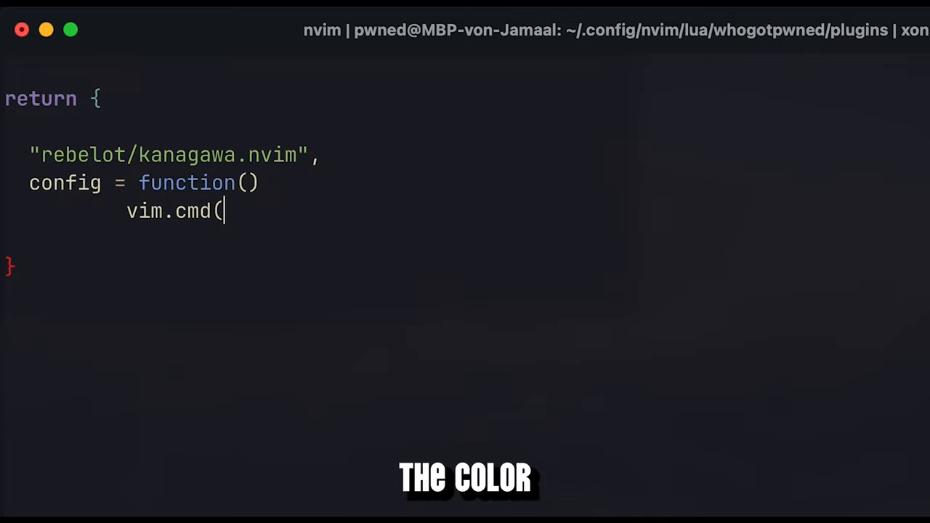
pyautogui.write('[[colorscheme ]])')
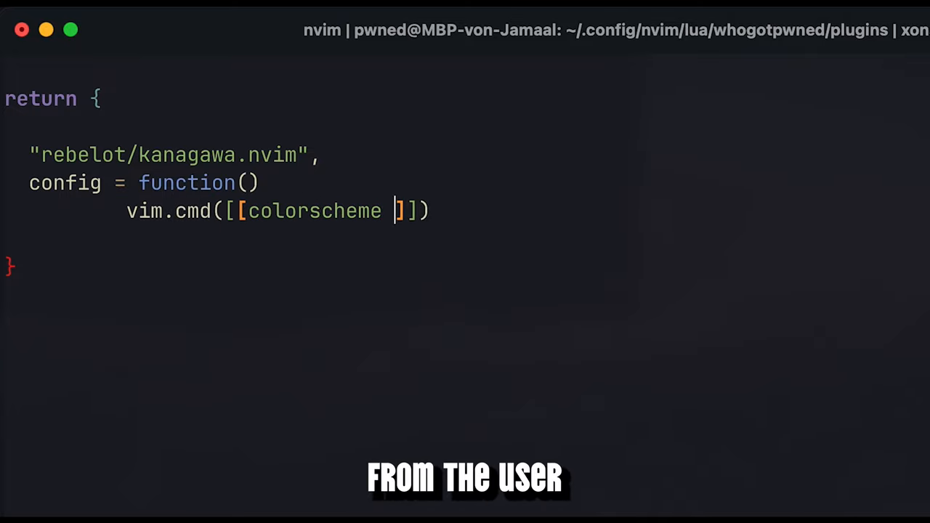
pyautogui.write('kanagawa')
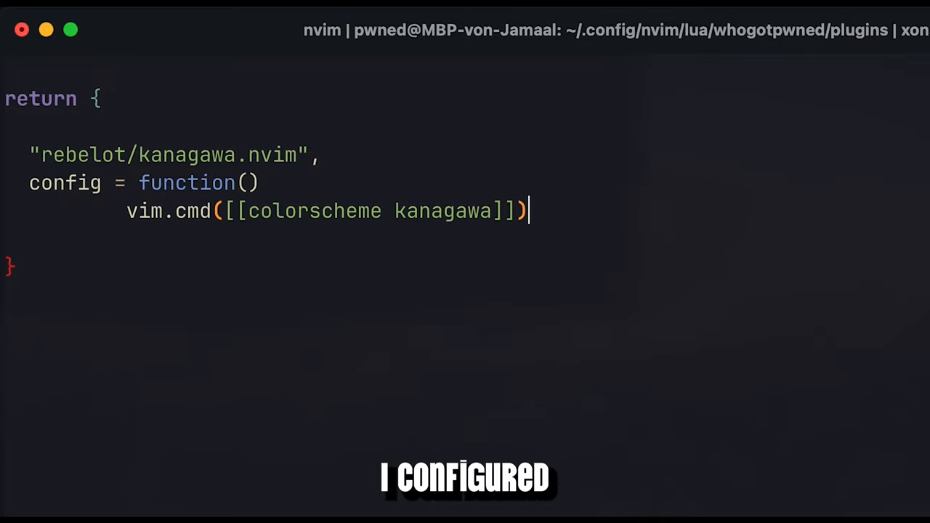
pyautogui.write('end')
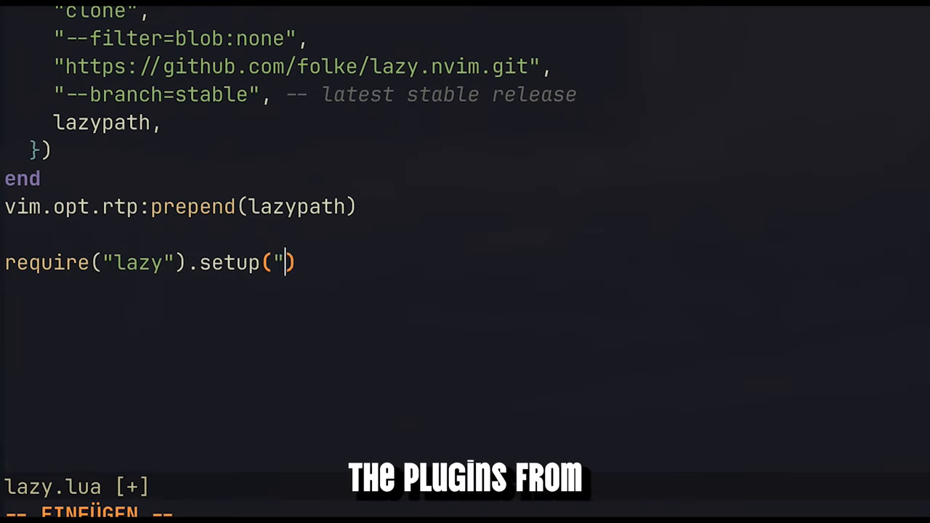
# - Change the setup call to require("lazy").setup("whogotpwned.plugins") and cd to ~/.config/nvim
pyautogui.write('whogotpwned.plugins')
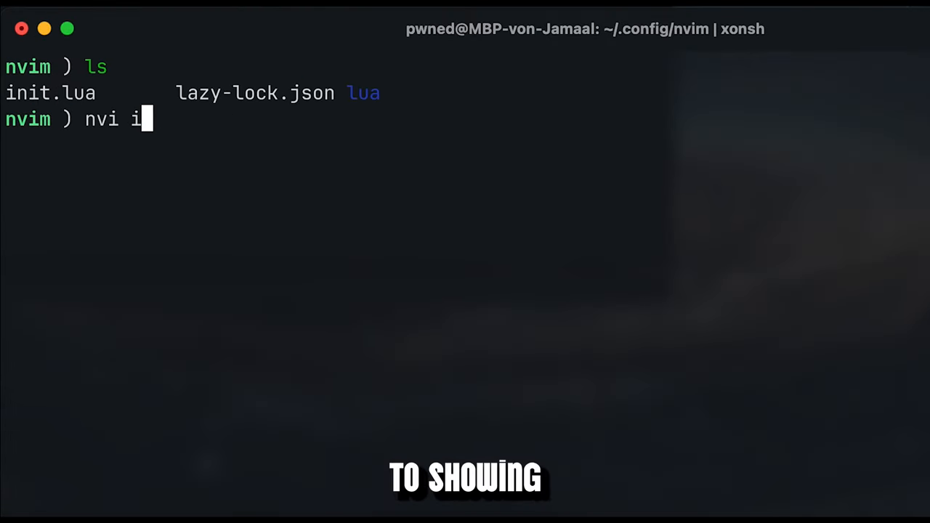
# - Add a comment, vim.wo.number = true and vim.wo.relativenumber = true to init.lua
pyautogui.press('Enter')
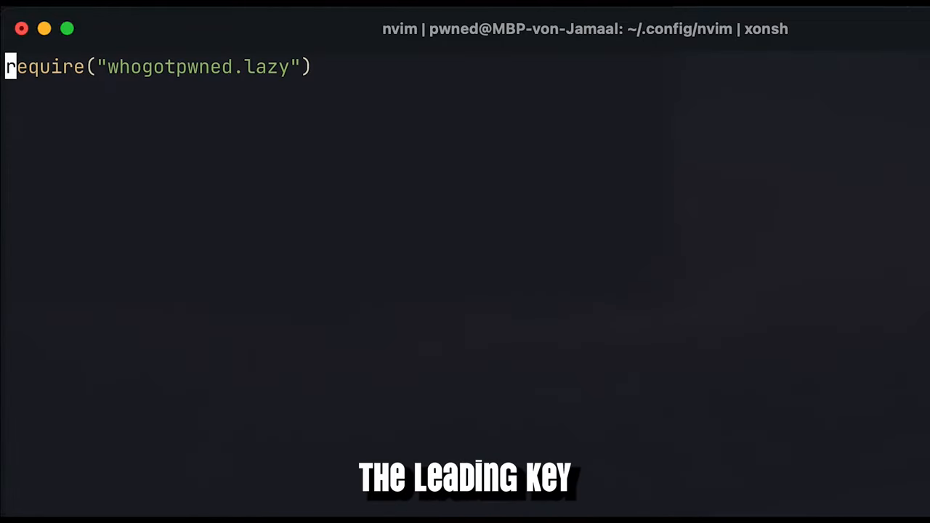
pyautogui.write('.')
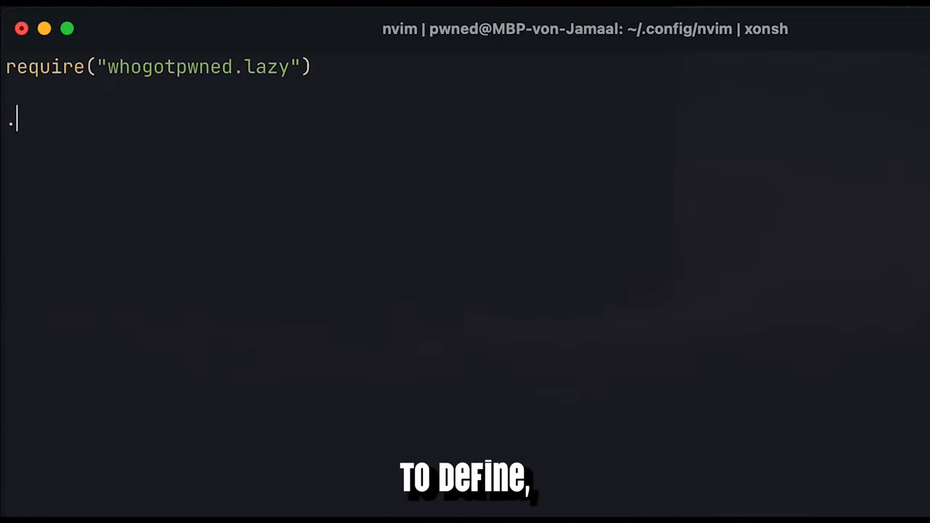
pyautogui.write('-- add relative and ab')
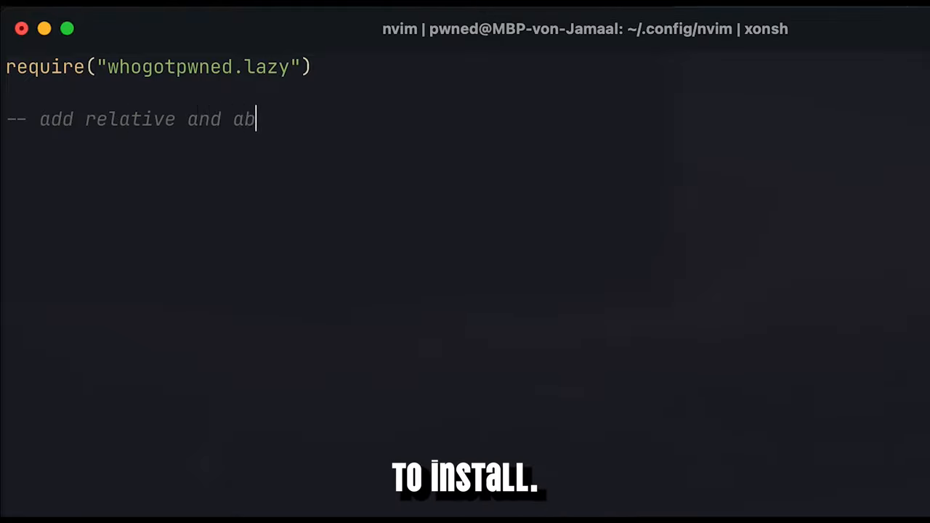
pyautogui.write('solute line numbers')
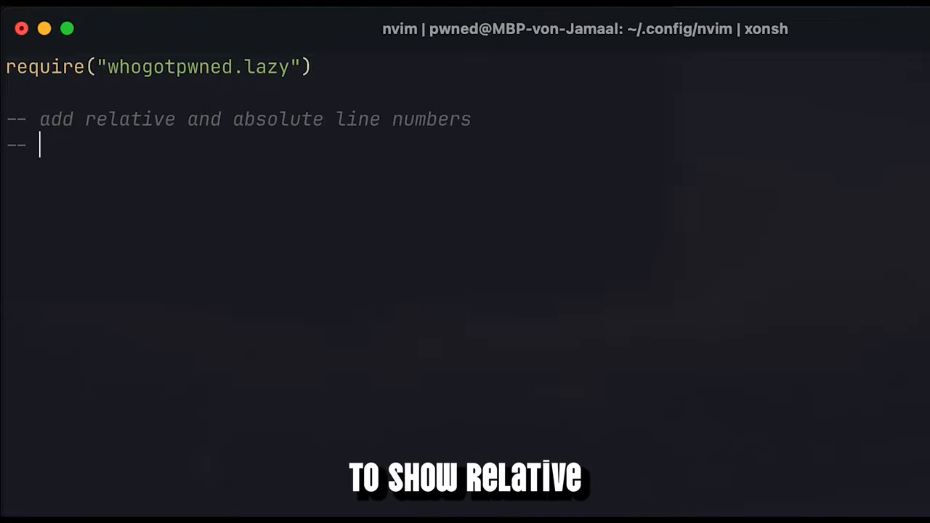
pyautogui.write('vim.wo.number = true')
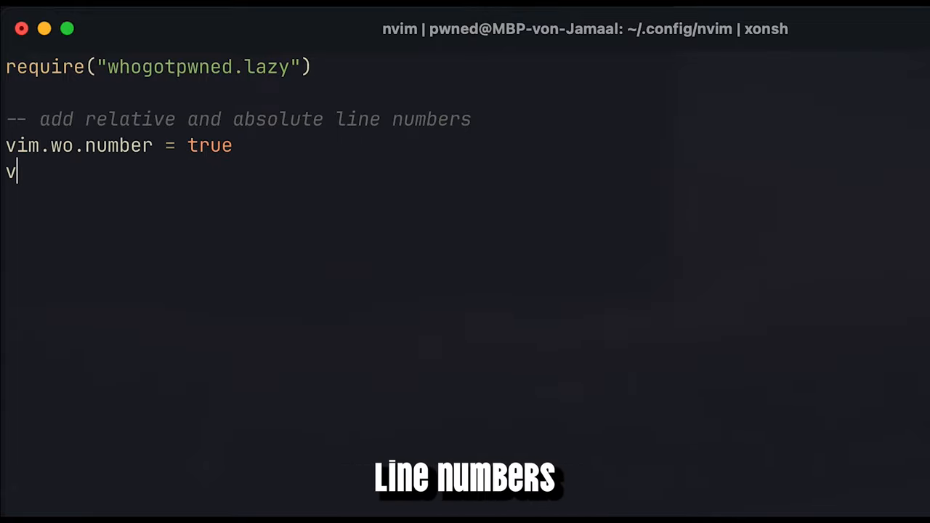
pyautogui.write('im.wo.relativenu')
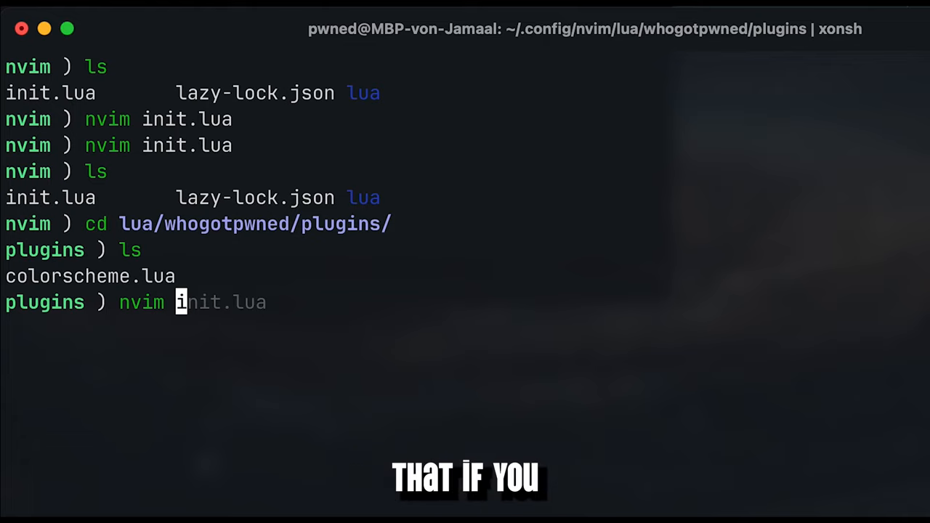
# - Write a plugin spec returning 'nvim-lualine/lualine.nvim' with 'nvim-tree/nvim-web-devicons' as dependency
pyautogui.press('enter')
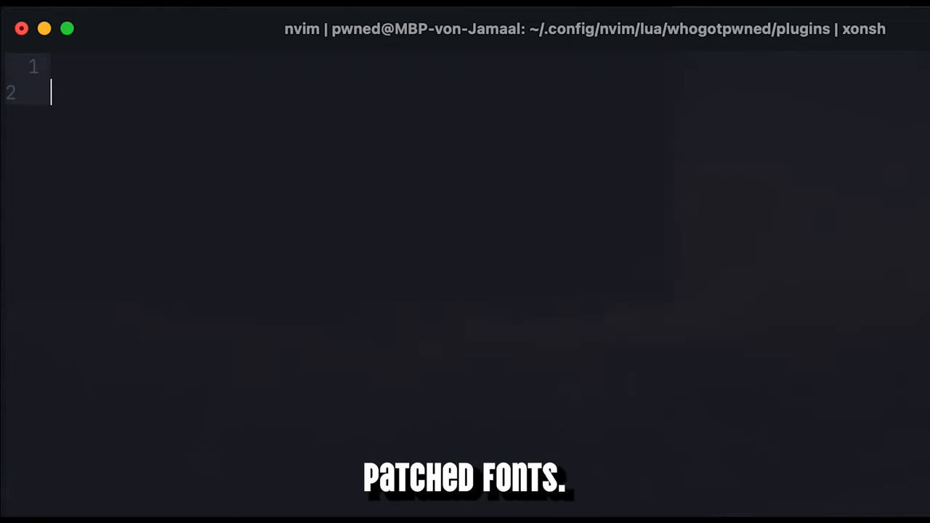
pyautogui.write('return {}')
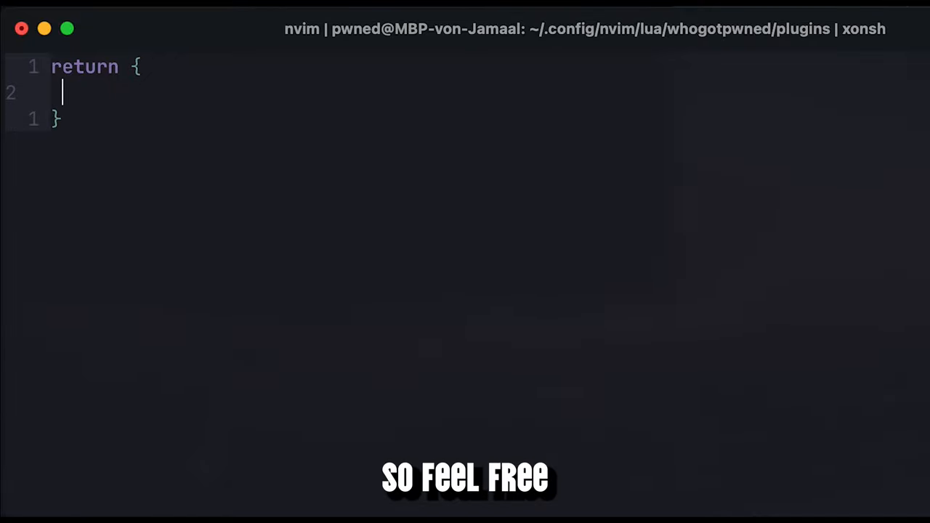
pyautogui.write("'nvim-lual'")
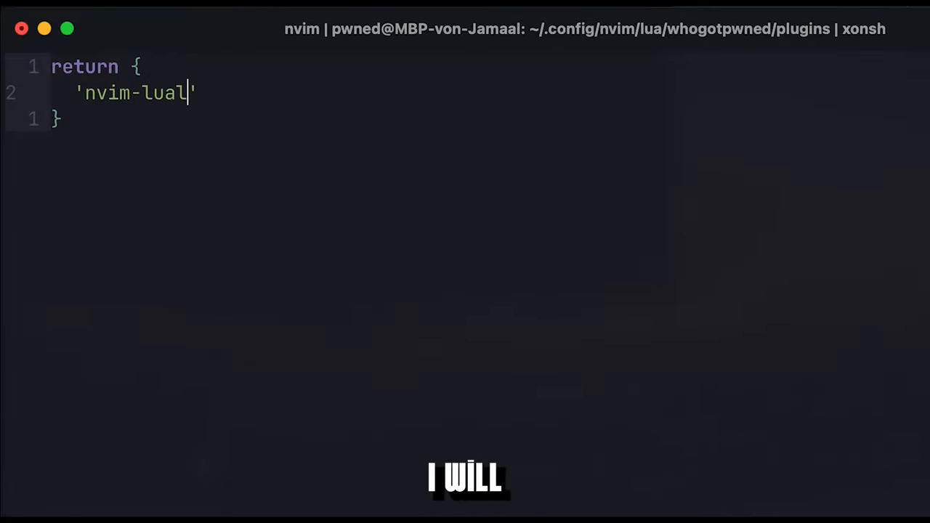
pyautogui.write("ine/lualine.nvim',")
pyautogui.write("dependencies = {'")
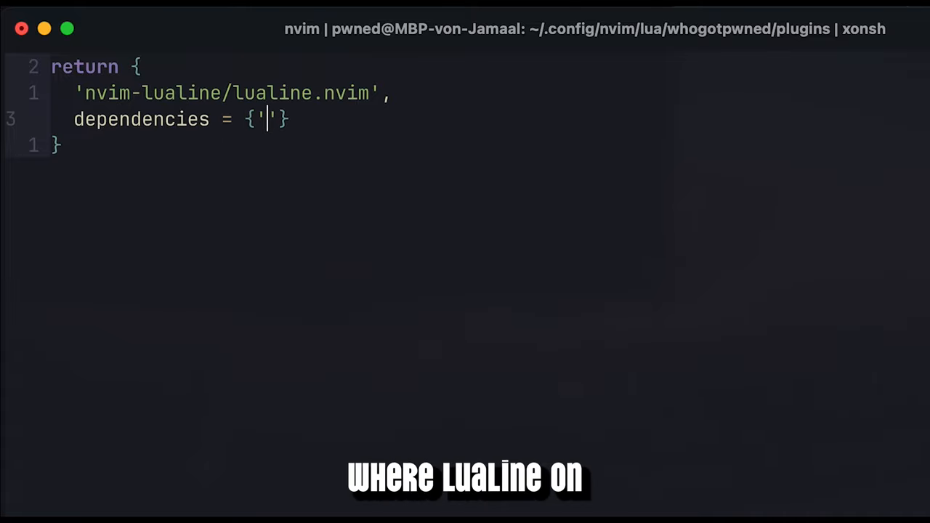
pyautogui.write('nvim-tree/nvim-web-devicons')
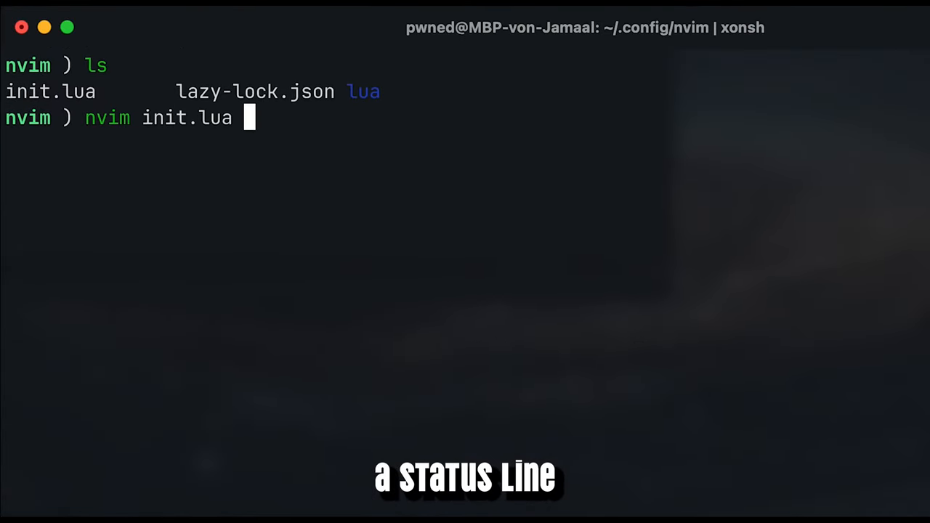
# - Add require("lualine").setup() to init.lua, then reopen Neovim and run :Lazy
pyautogui.press('Enter')
pyautogui.write('require("lualine')
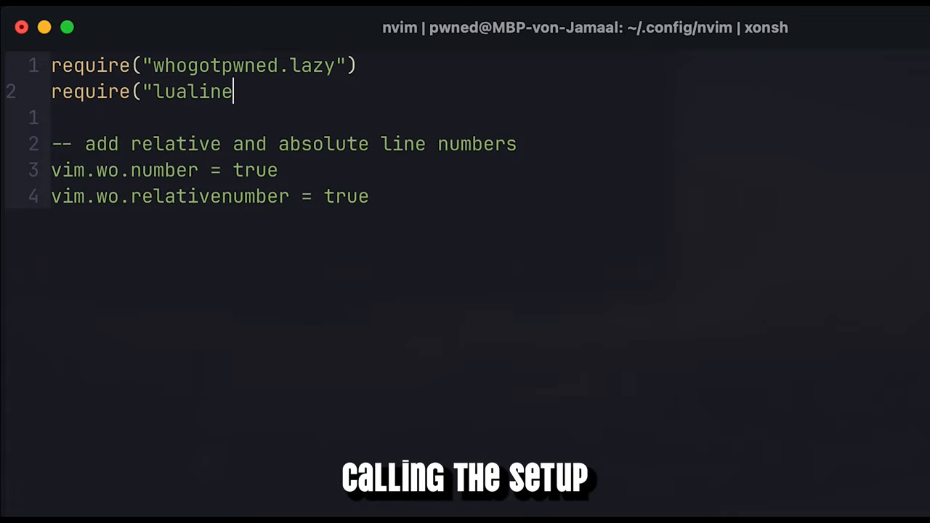
pyautogui.write('").setup()')
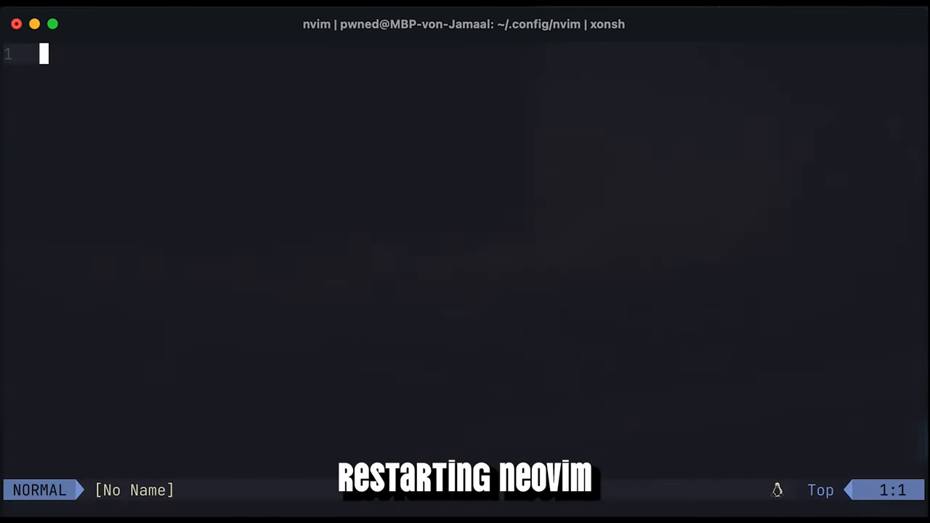
pyautogui.write(':Lazy')
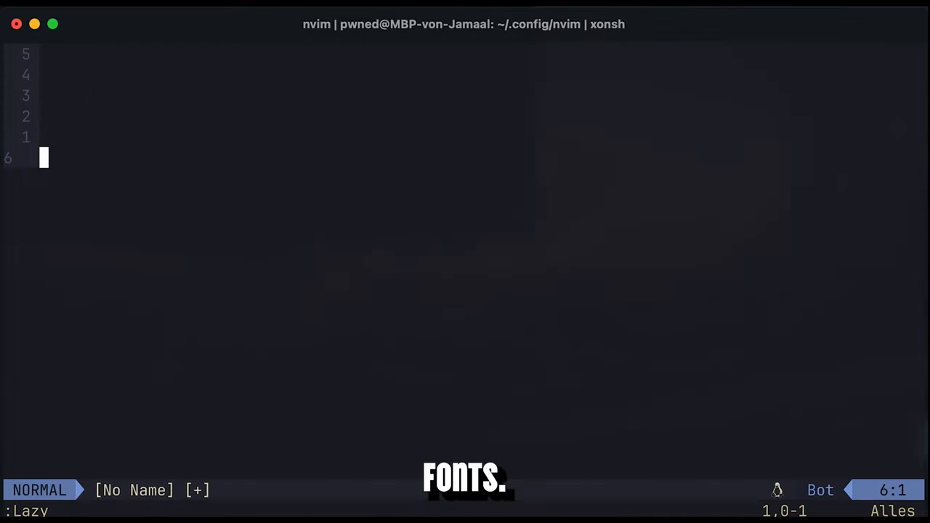
pyautogui.press('i')
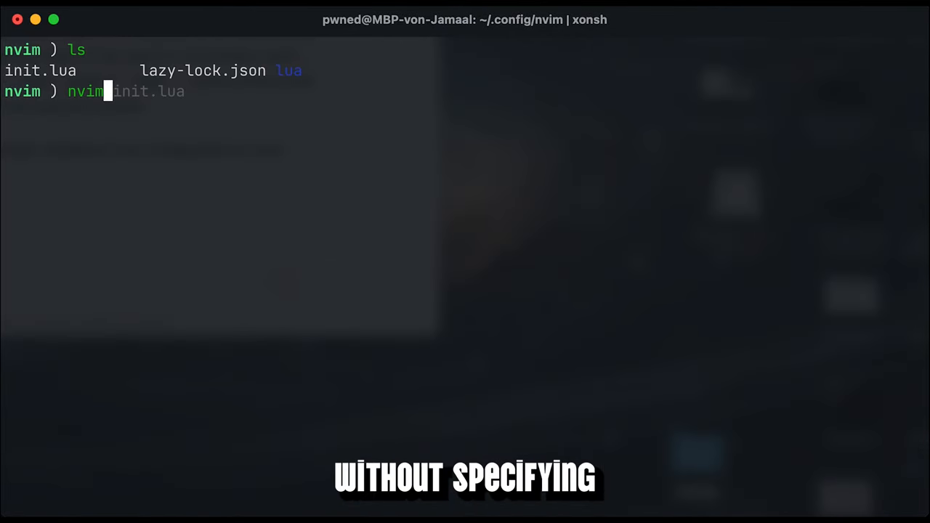
# - Set vim.g.mapleader to space and start a '<leader>f' keymap in init.lua
pyautogui.press('Enter')
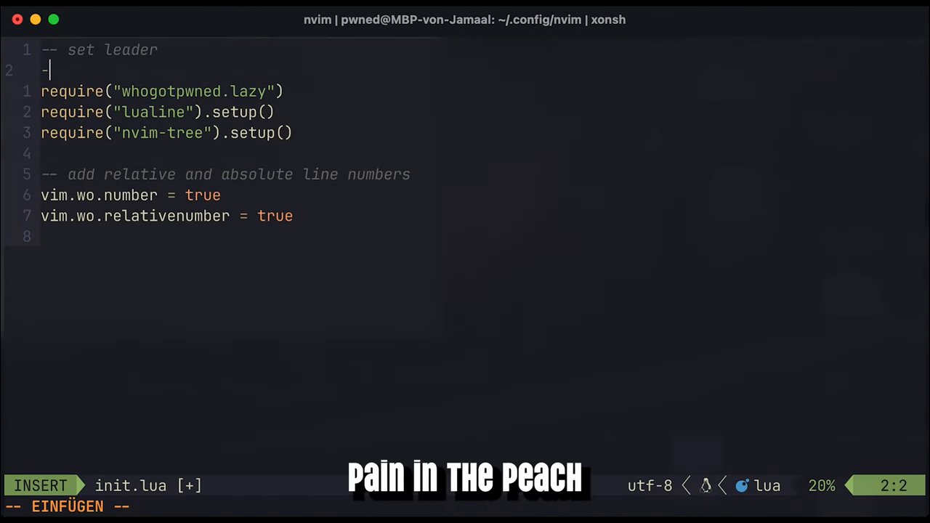
pyautogui.write('vim.g.mapleader = " "')
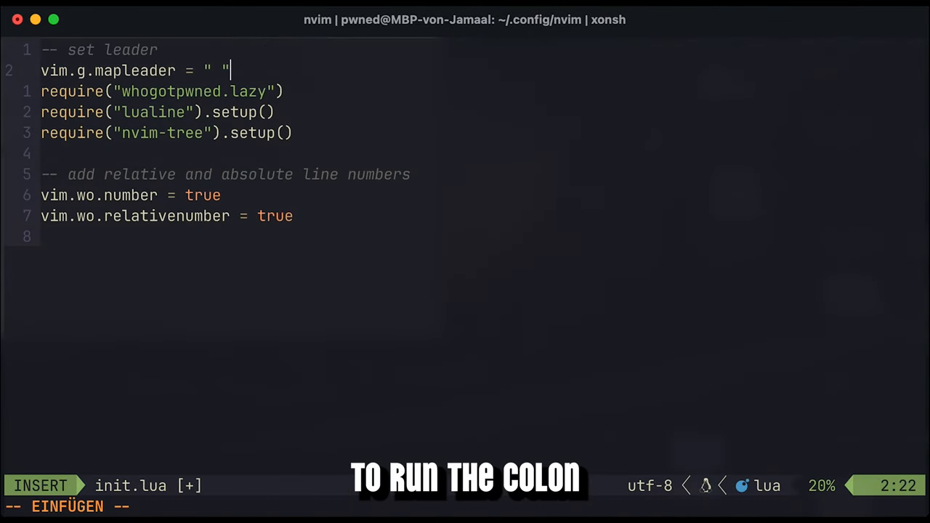
pyautogui.write('vim.api.')
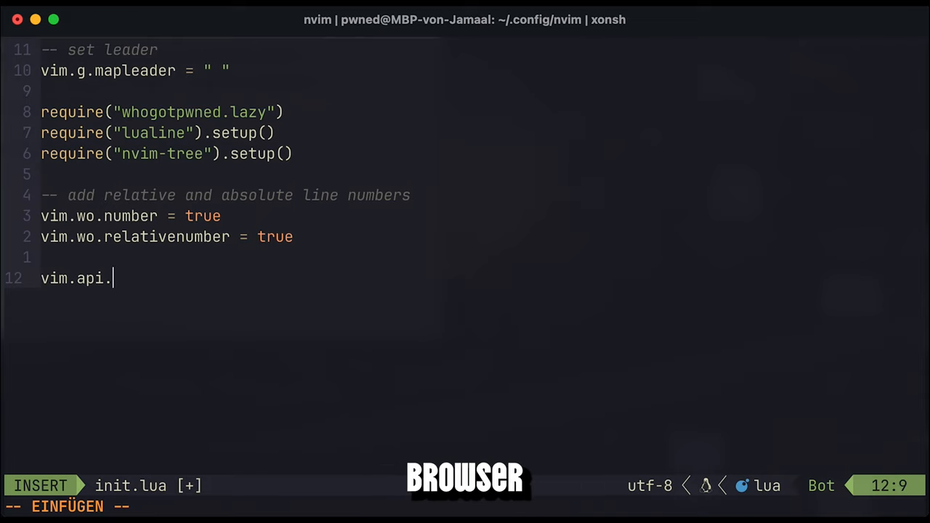
pyautogui.write('nvim_set_keymap =')
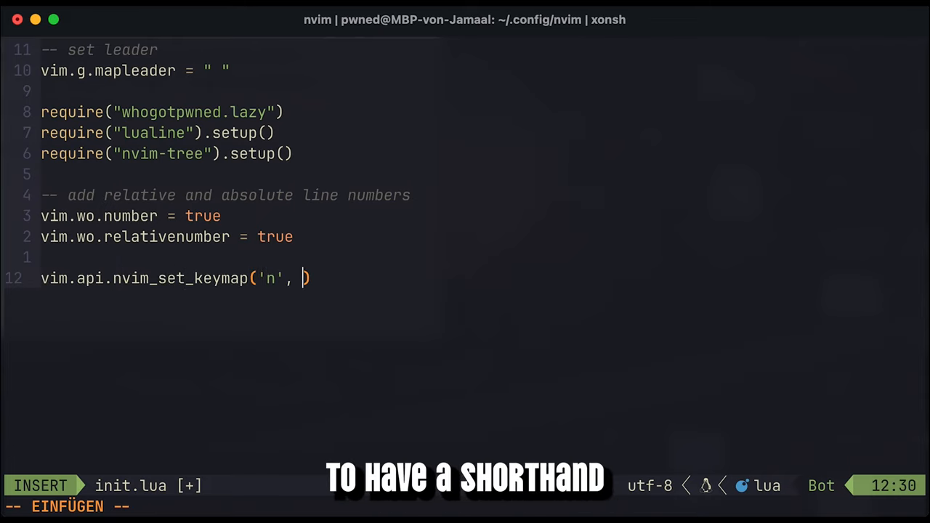
pyautogui.write("'<leader>f',")
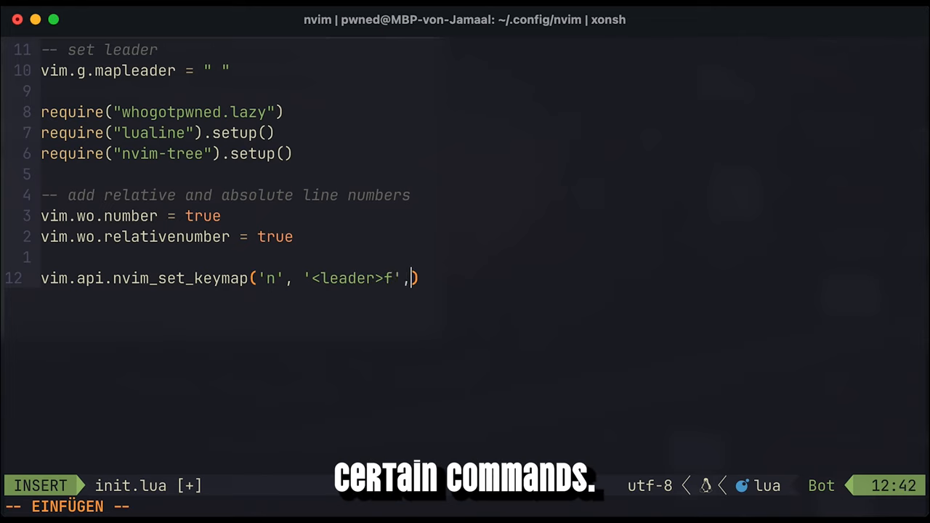
pyautogui.write("'<cmd><CR>")
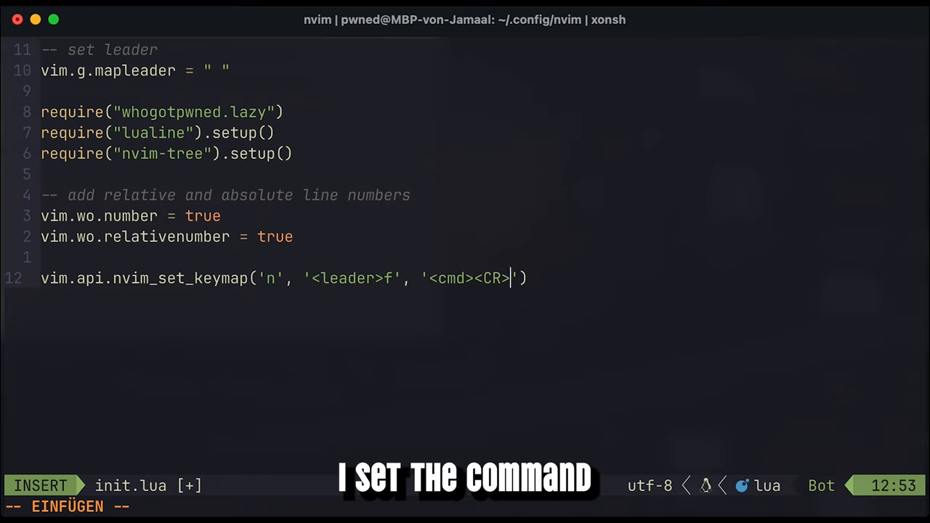
# - Map '<leader>f' to NvimTreeToggle with noremap and silent, then open filetree.lua
pyautogui.write('NvimTreeT')
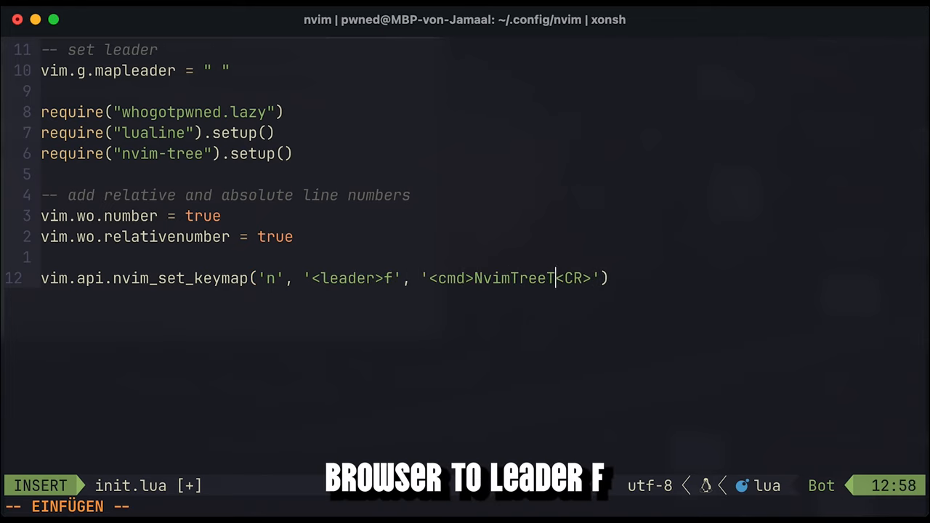
pyautogui.write('oggle')
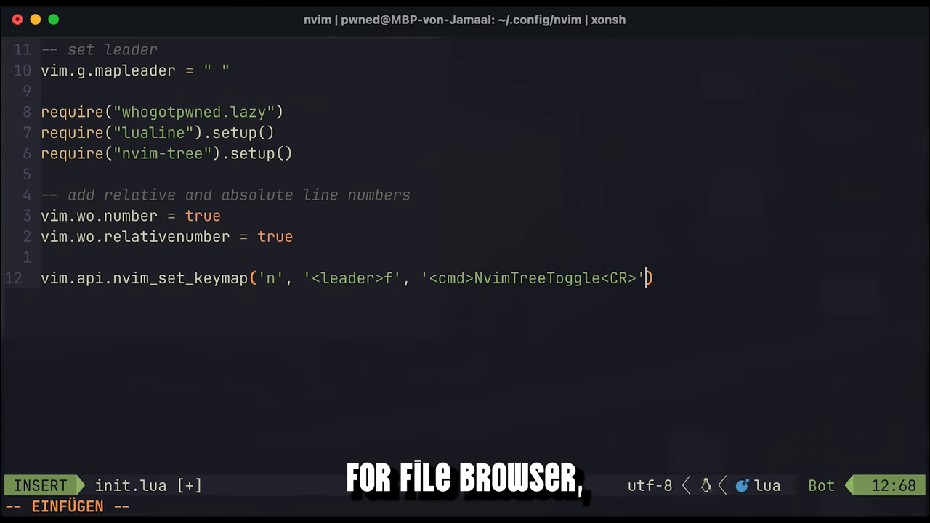
pyautogui.write(', {')
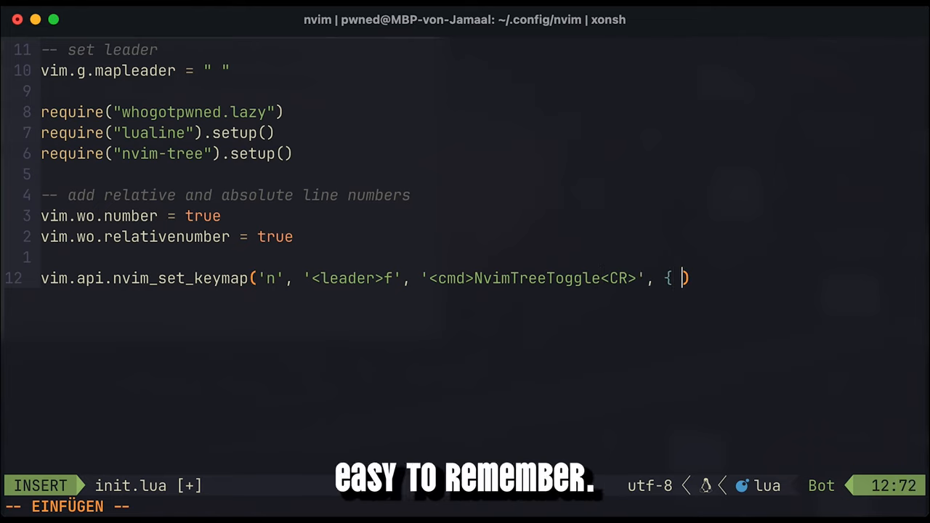
pyautogui.write('noremap =')
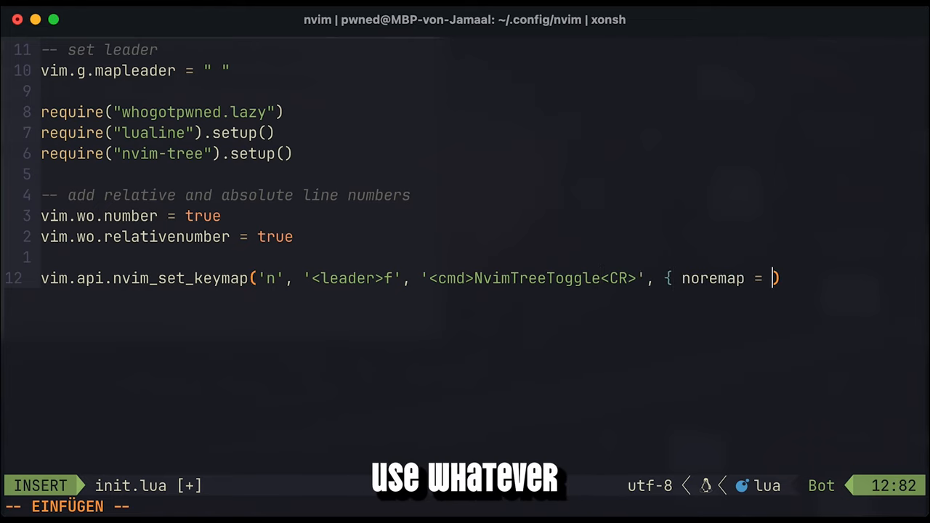
pyautogui.write('true, silent = true')
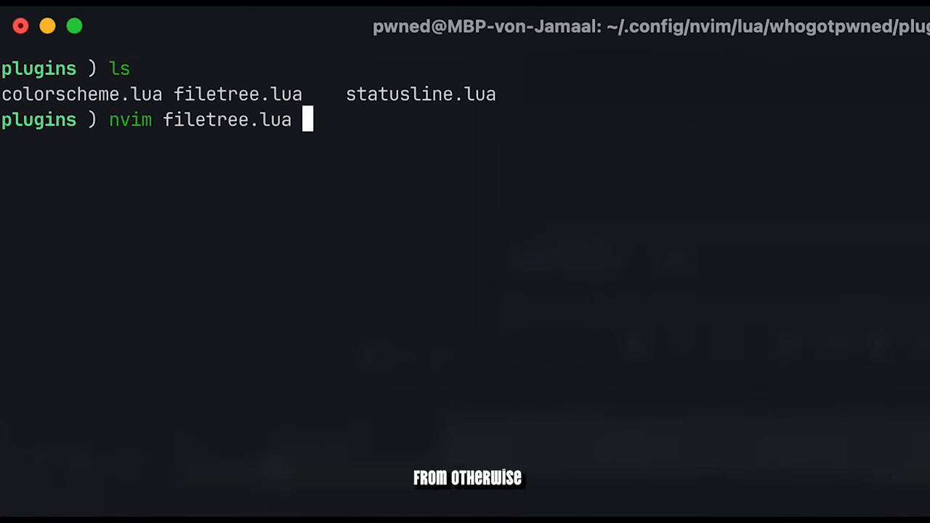
pyautogui.press('Enter')
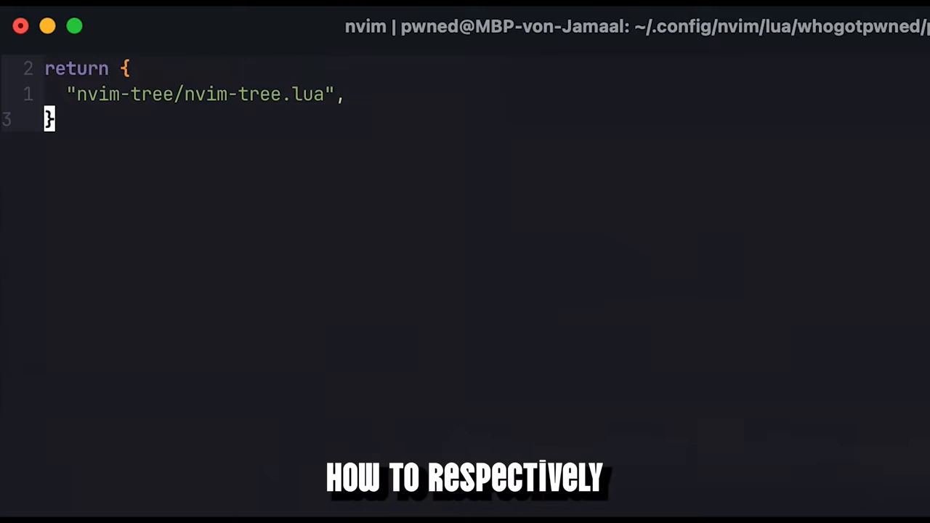